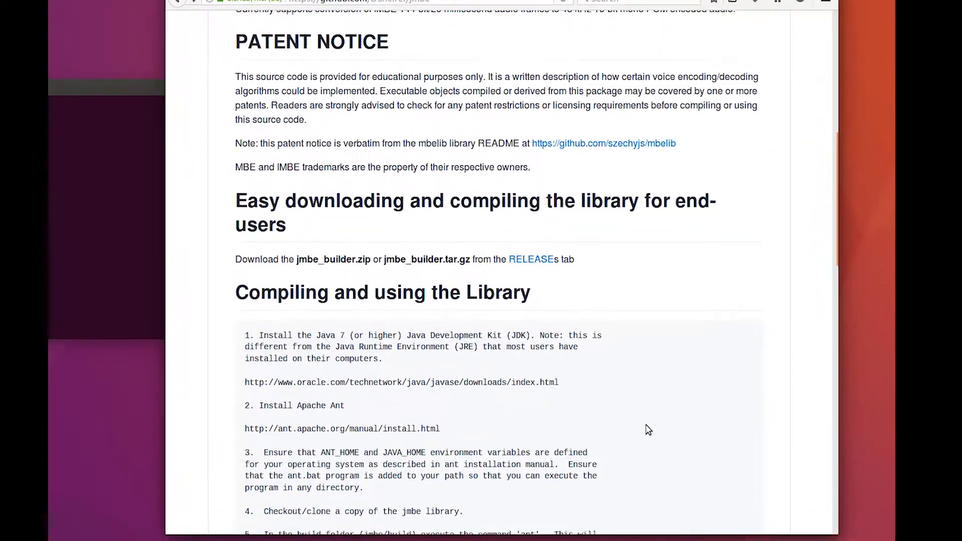
Scroll through the README's 'Compiling and using the Library' section and back to the top
{"action": "scroll", "scroll_direction": "down", "scroll_amount": 3}
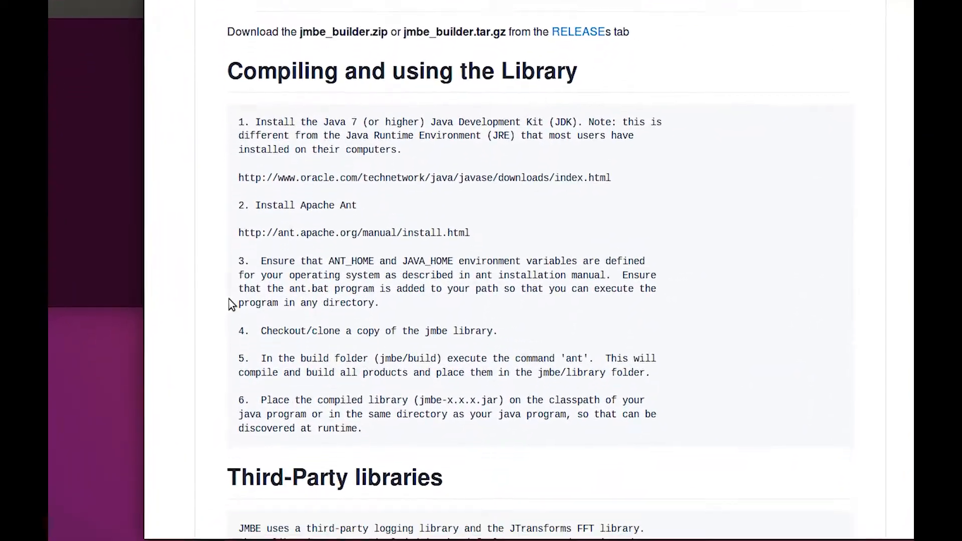
{"action": "scroll", "scroll_direction": "down", "scroll_amount": 3}
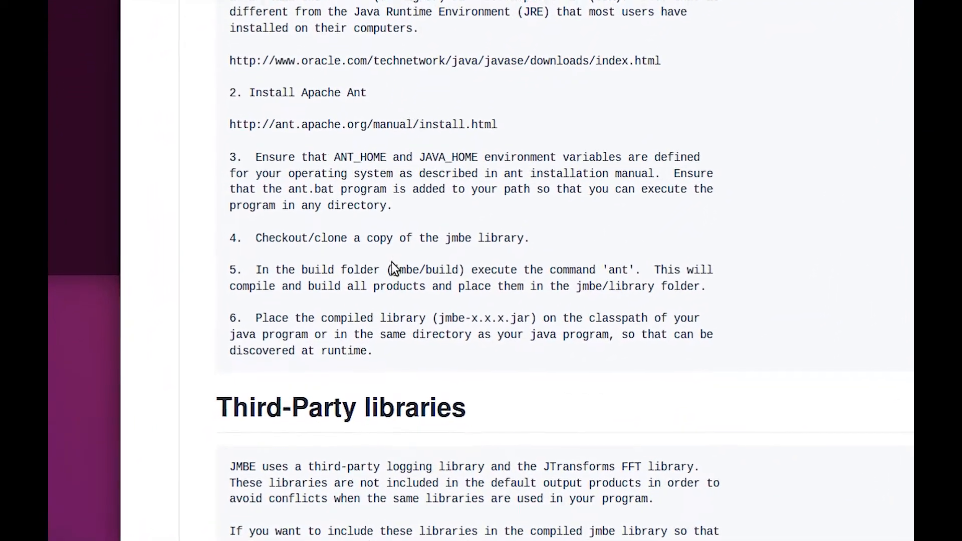
{"action": "scroll", "scroll_direction": "up", "scroll_amount": 3}
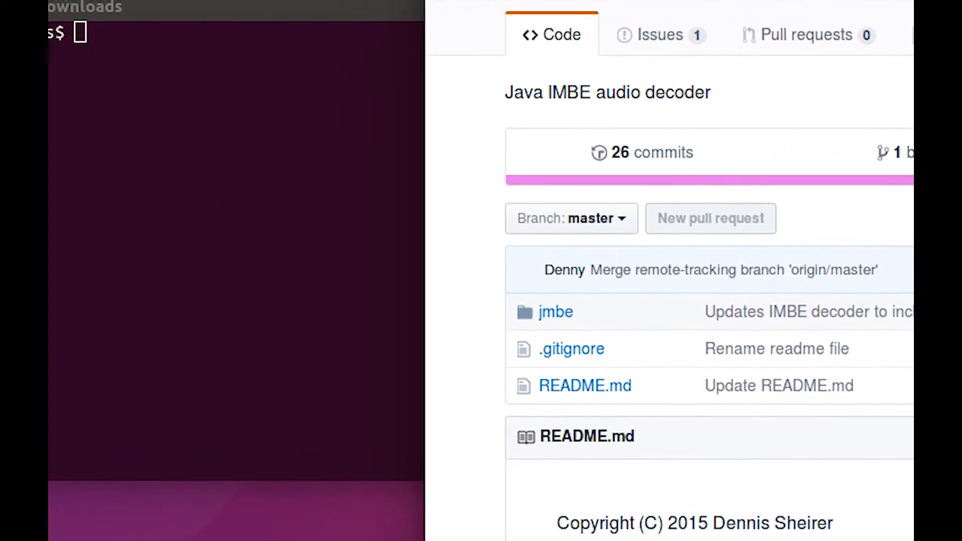
Run sudo git clone with the pasted jmbe repository URL to clone it into Downloads
{"action": "type", "text": "su"}
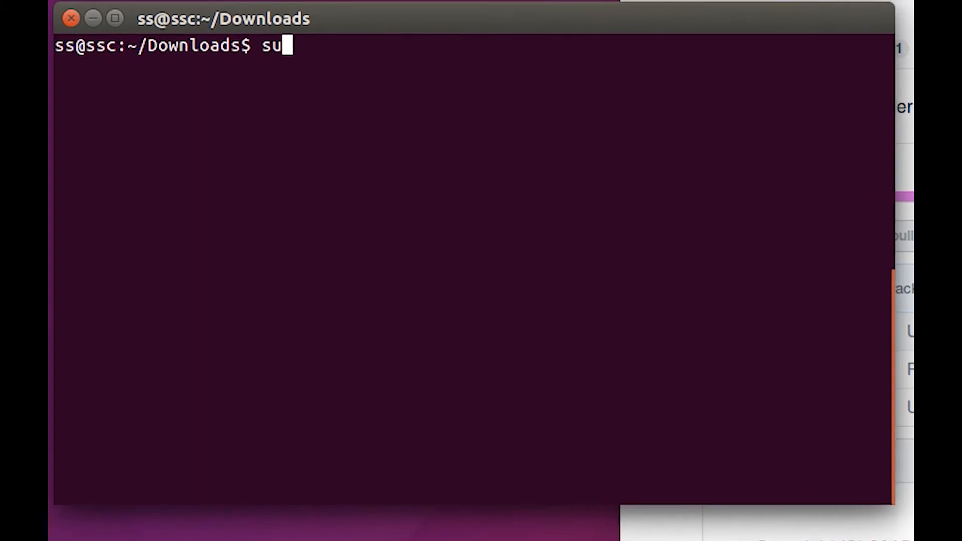
{"action": "type", "text": "do get"}
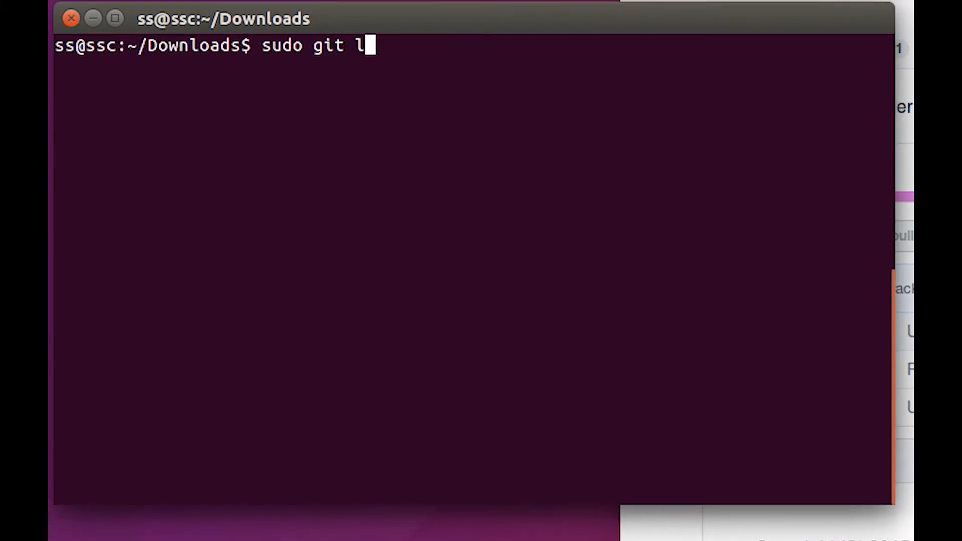
{"action": "type", "text": "clone"}
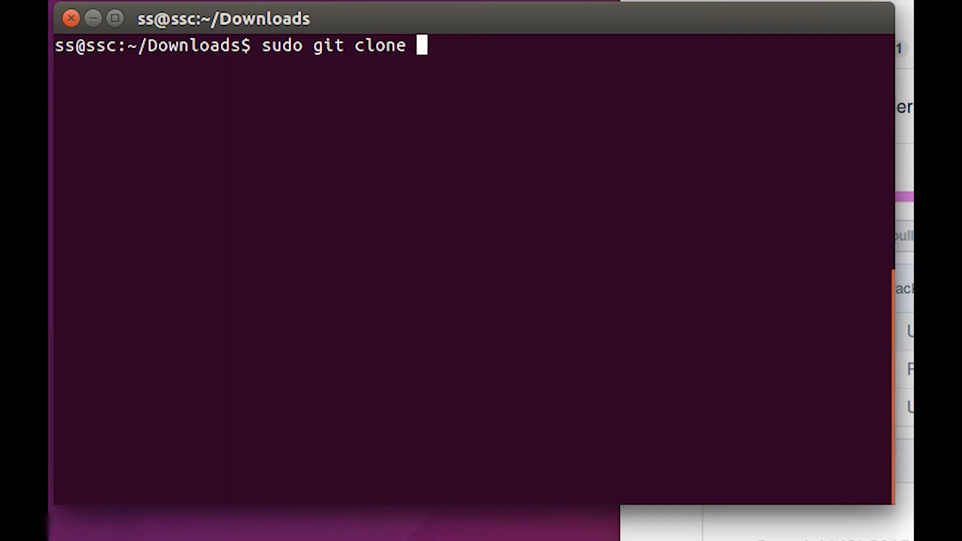
{"action": "right_click", "coordinate": [423, 55]}
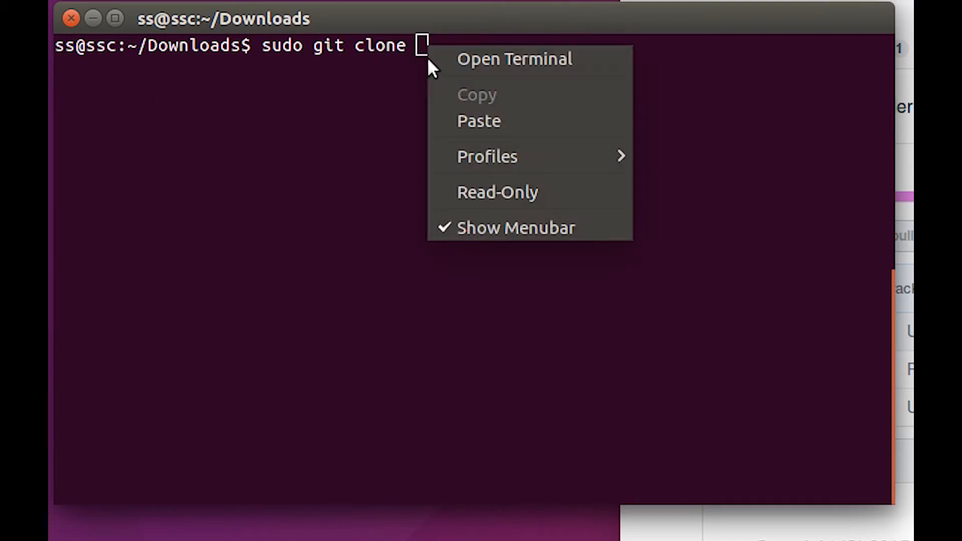
{"action": "left_click", "coordinate": [479, 120]}
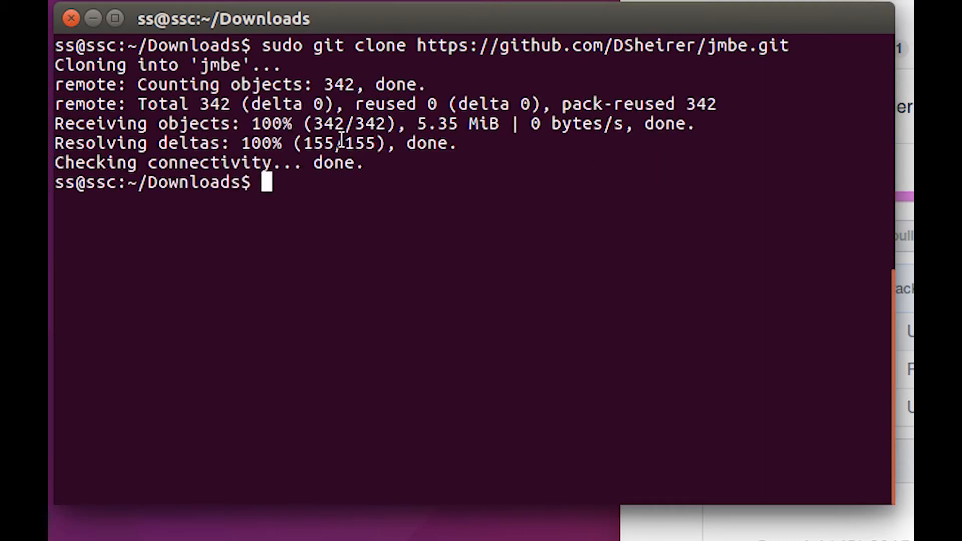
{"action": "mouse_move", "coordinate": [457, 151]}
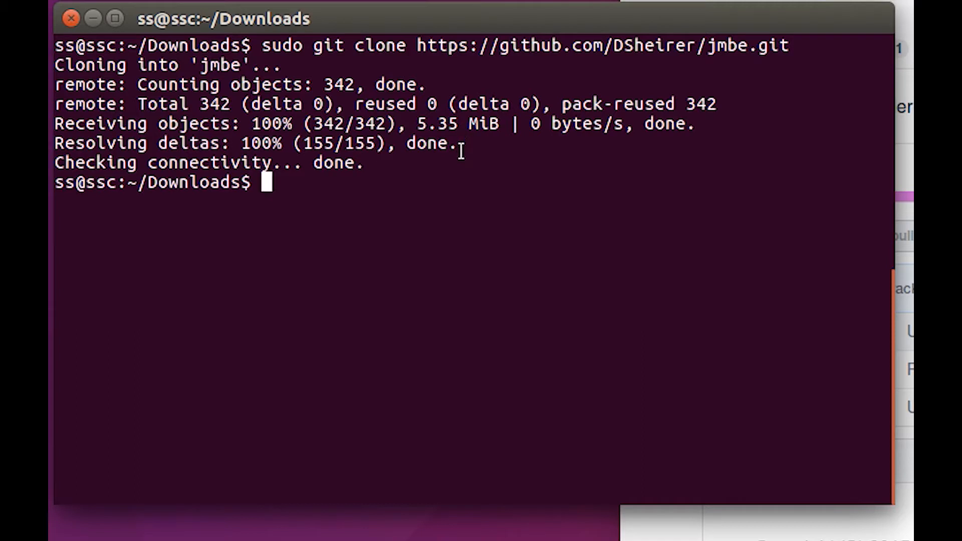
{"action": "mouse_move", "coordinate": [381, 184]}
{"action": "type", "text": "ls"}
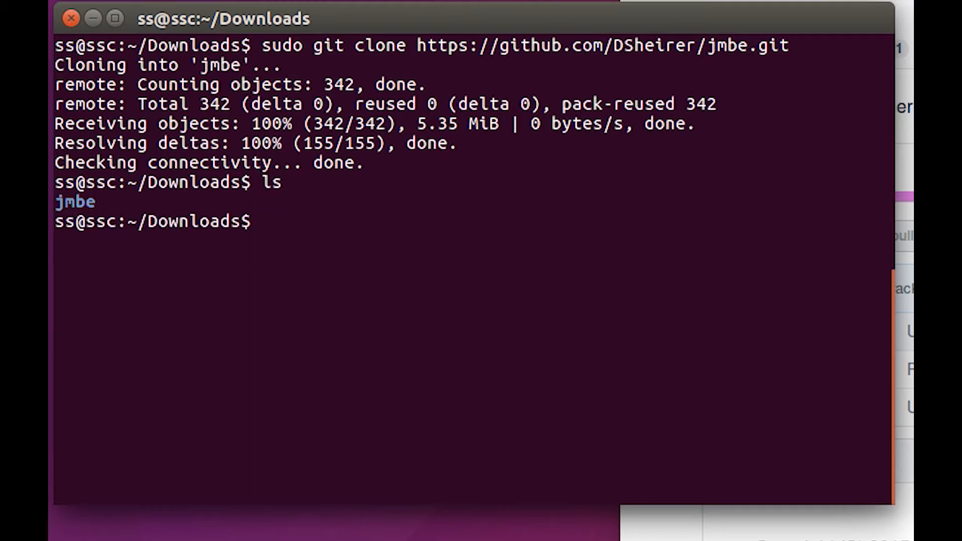
Enter the cloned jmbe folder and its inner jmbe folder, listing their contents
{"action": "type", "text": "c"}
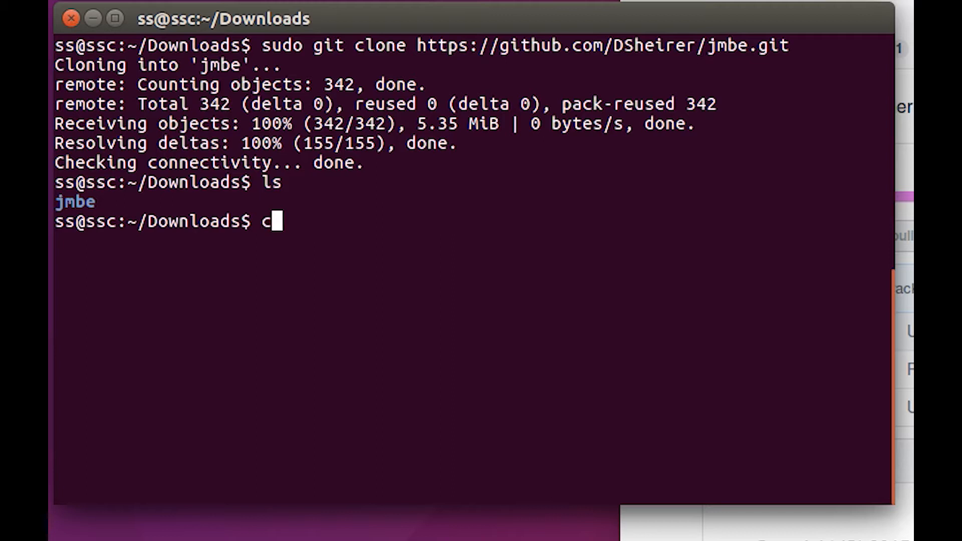
{"action": "type", "text": "d jmbe"}
{"action": "type", "text": "ls"}
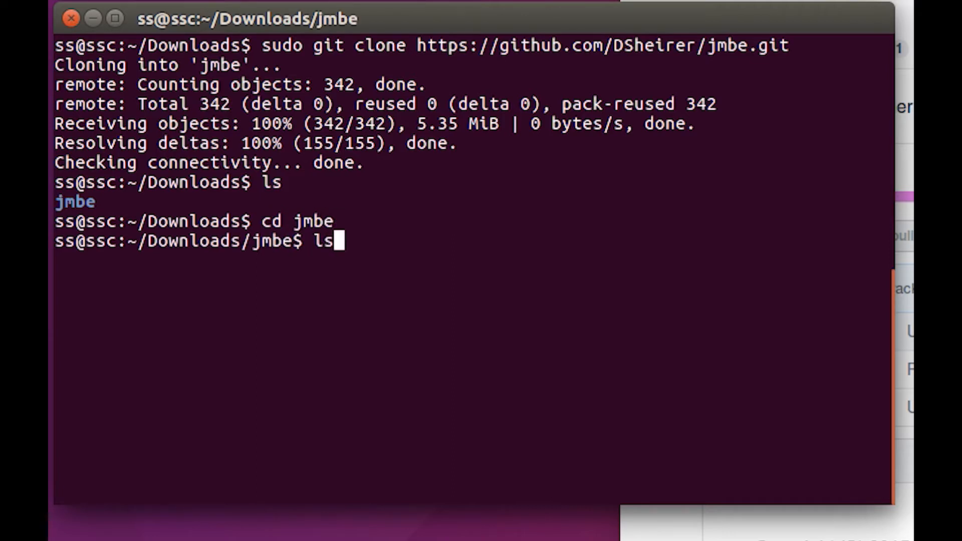
{"action": "key", "text": "Return"}
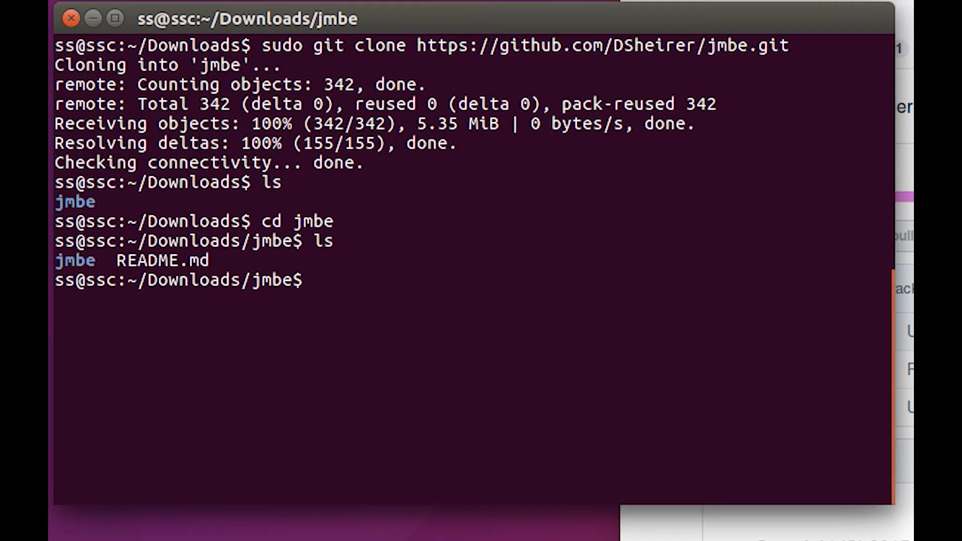
{"action": "type", "text": "cd"}
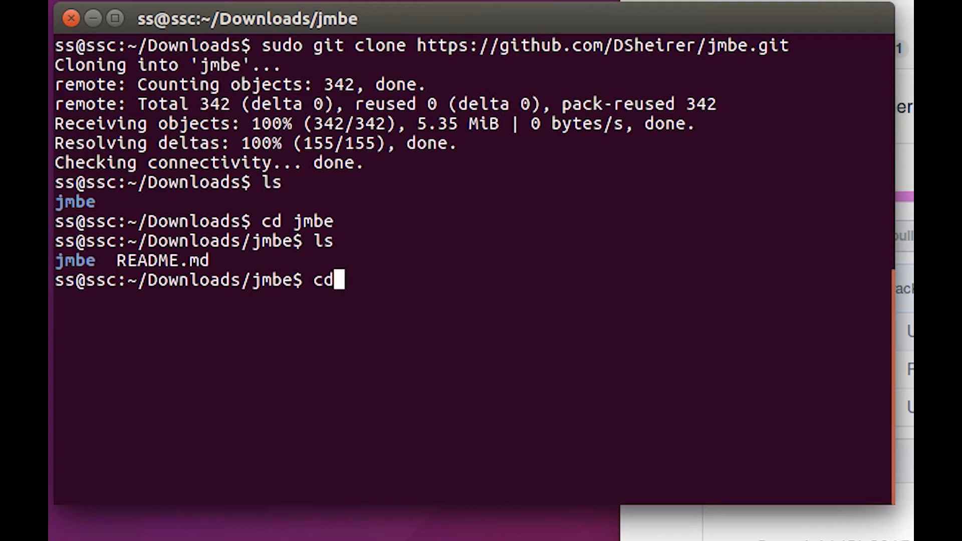
{"action": "type", "text": "jm"}
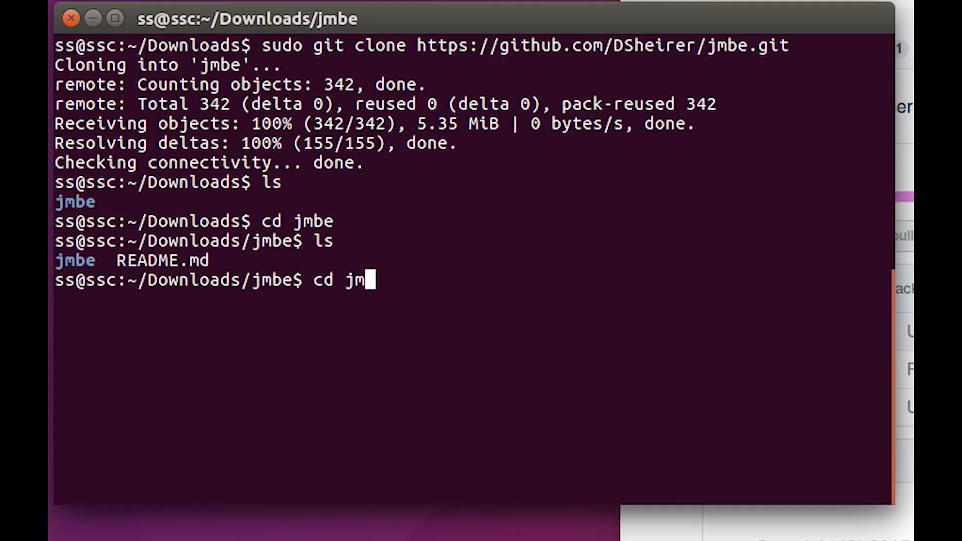
{"action": "key", "text": "Return"}
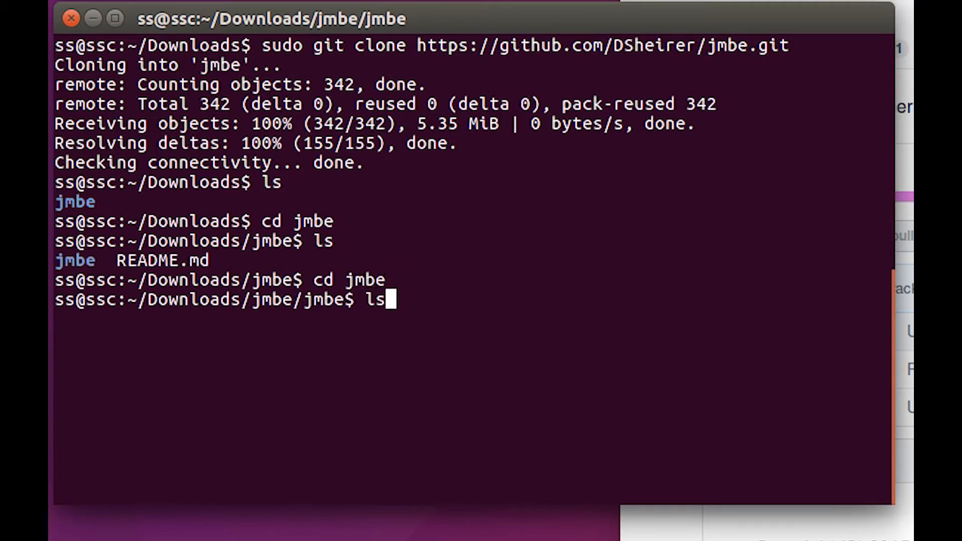
{"action": "key", "text": "Return"}
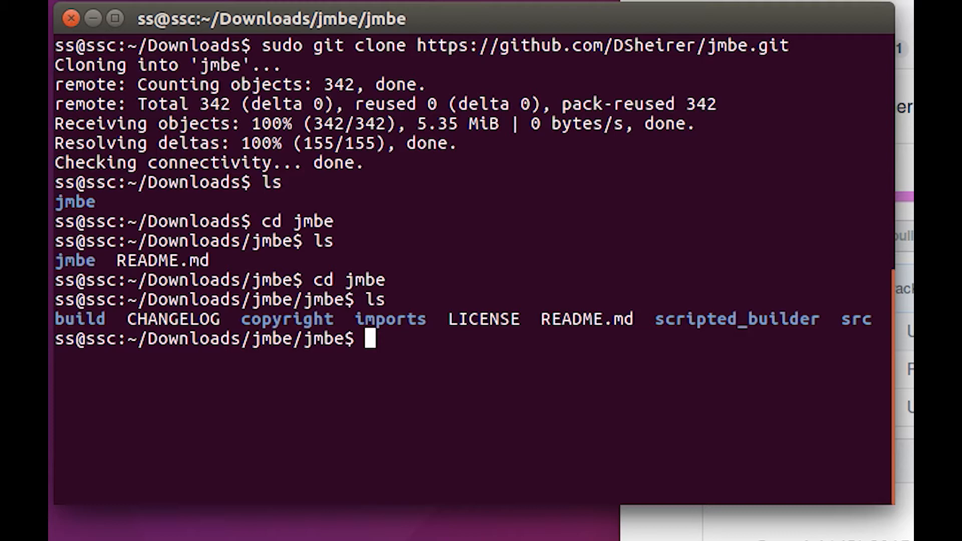
Change into the build folder of the inner jmbe project
{"action": "type", "text": "c"}
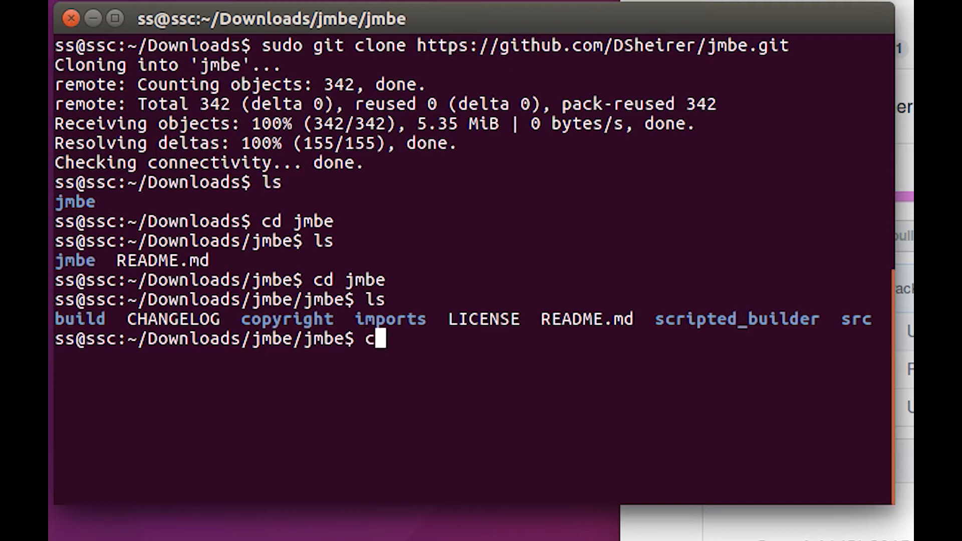
{"action": "type", "text": "d build"}
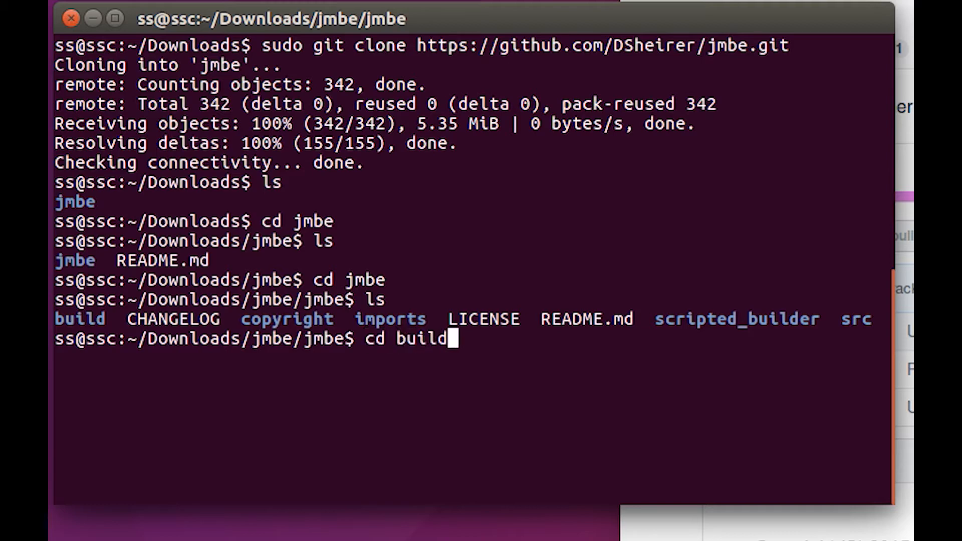
{"action": "key", "text": "Return"}
{"action": "type", "text": "ls"}
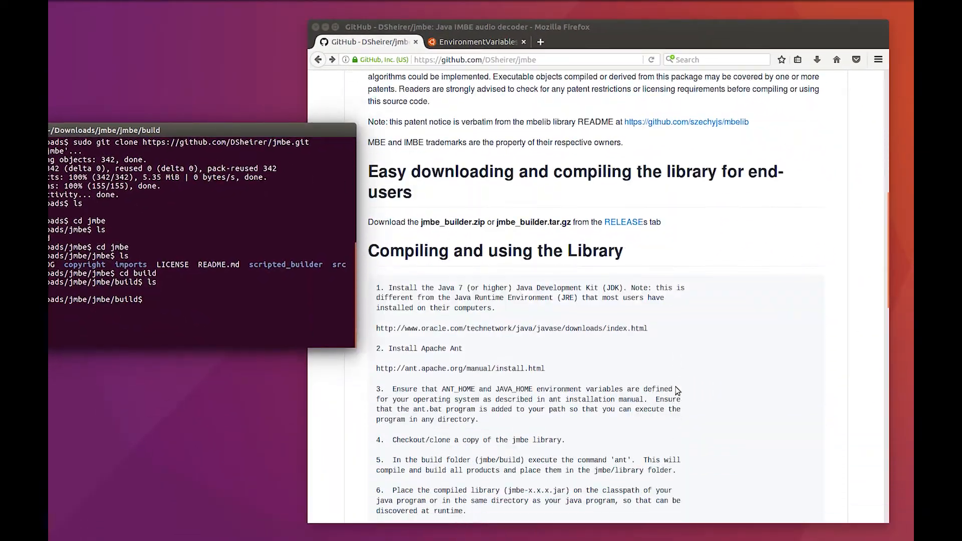
Check README step 5, then run ant in the build folder, which fails on a missing directory
{"action": "scroll", "scroll_direction": "down", "scroll_amount": 3}
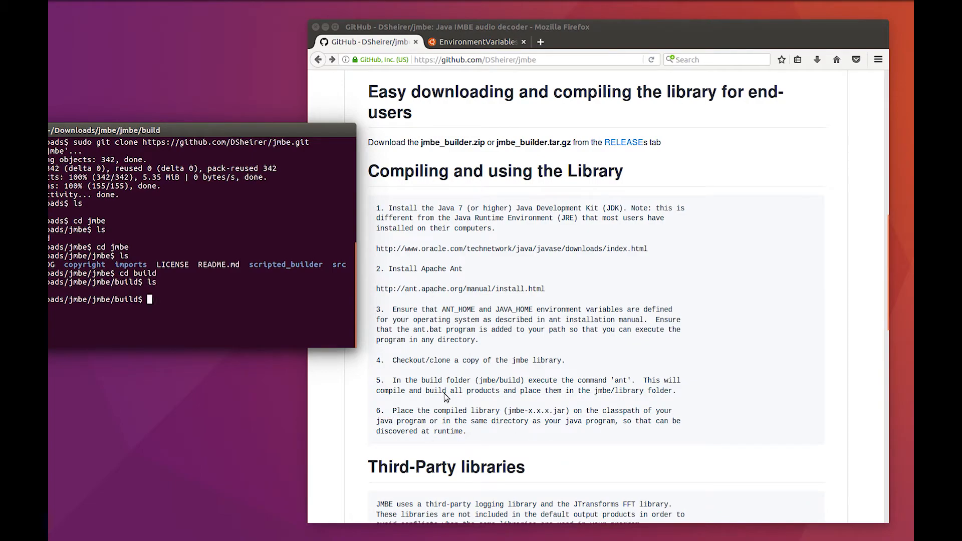
{"action": "mouse_move", "coordinate": [674, 393]}
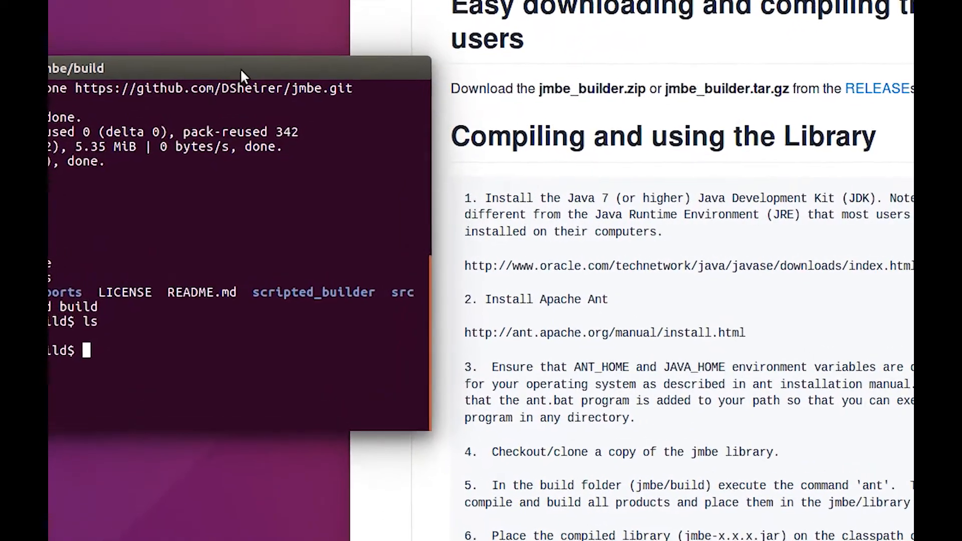
{"action": "left_click", "coordinate": [239, 69]}
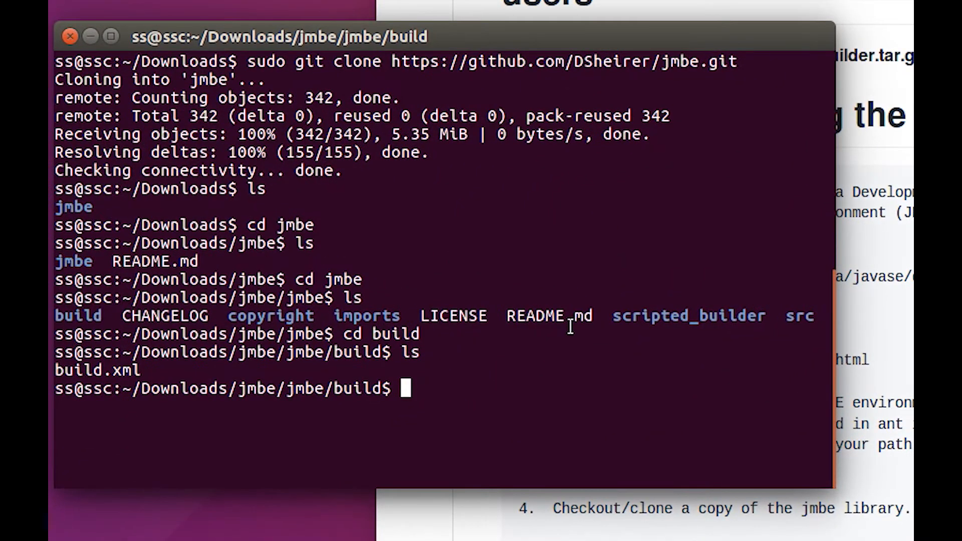
{"action": "type", "text": "ant"}
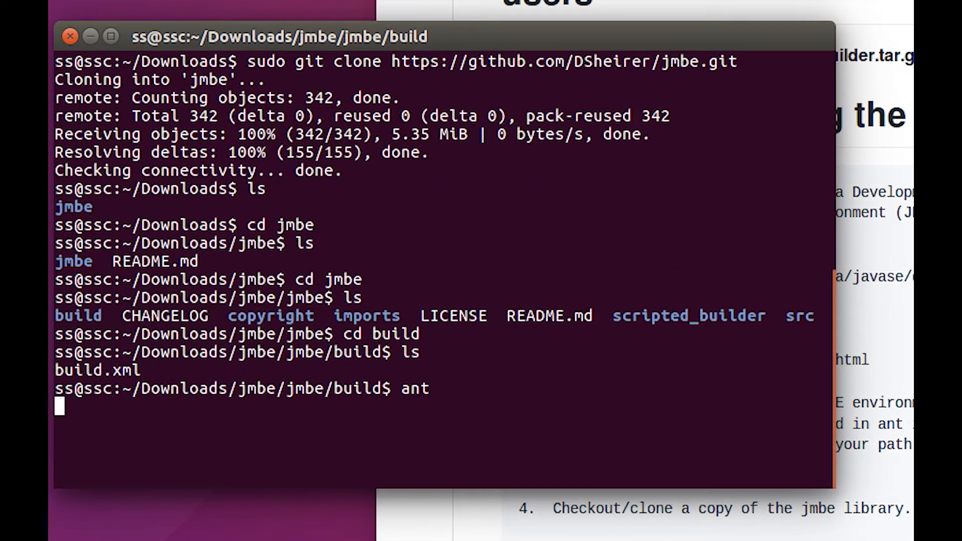
{"action": "key", "text": "Return"}
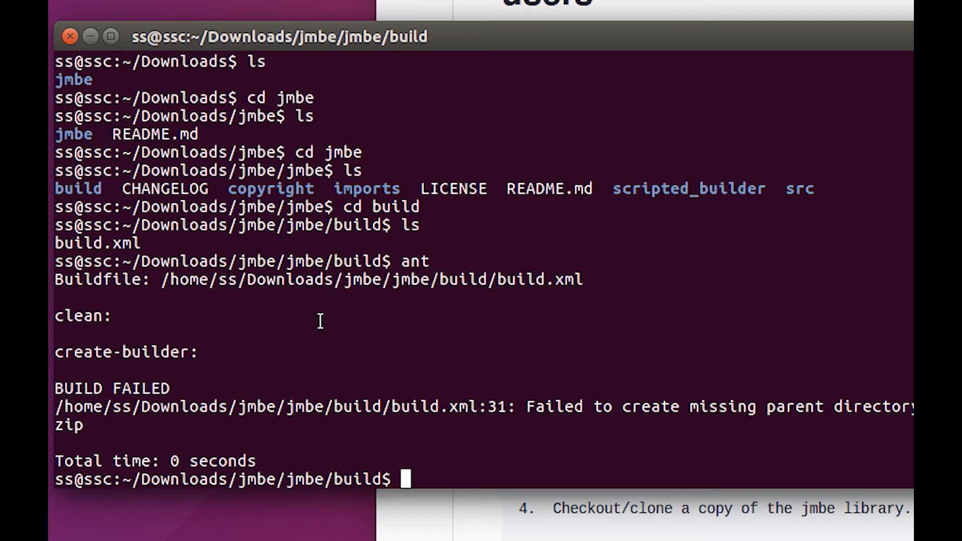
Return to the Downloads folder to check the jmbe folder's ownership
{"action": "type", "text": "cd D"}
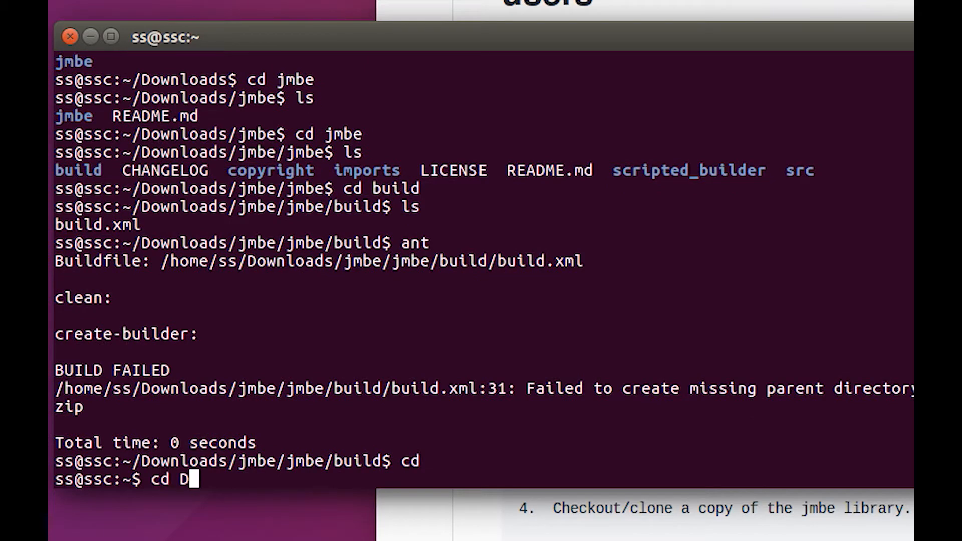
{"action": "key", "text": "Return"}
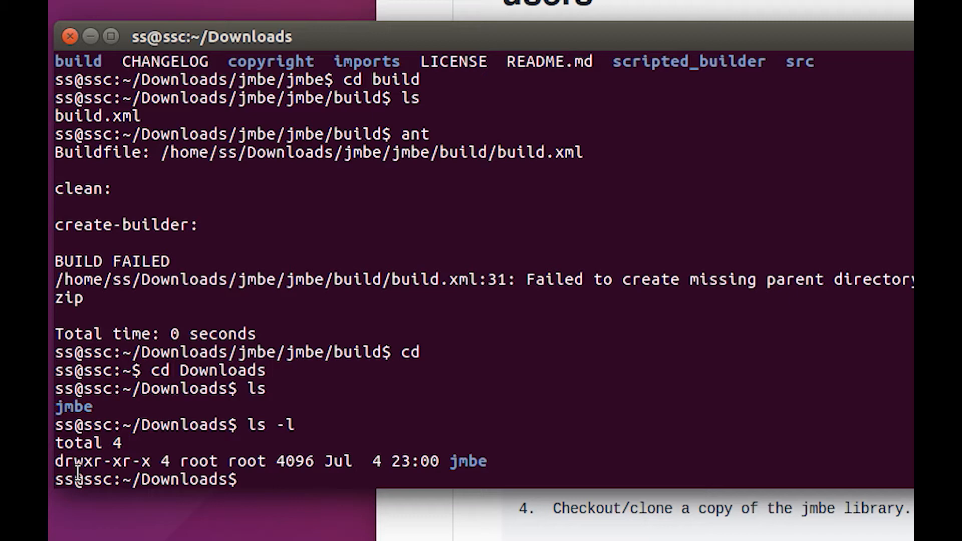
Run sudo chmod -R 777 jmbe to make the root-owned folder fully accessible
{"action": "type", "text": "sudo"}
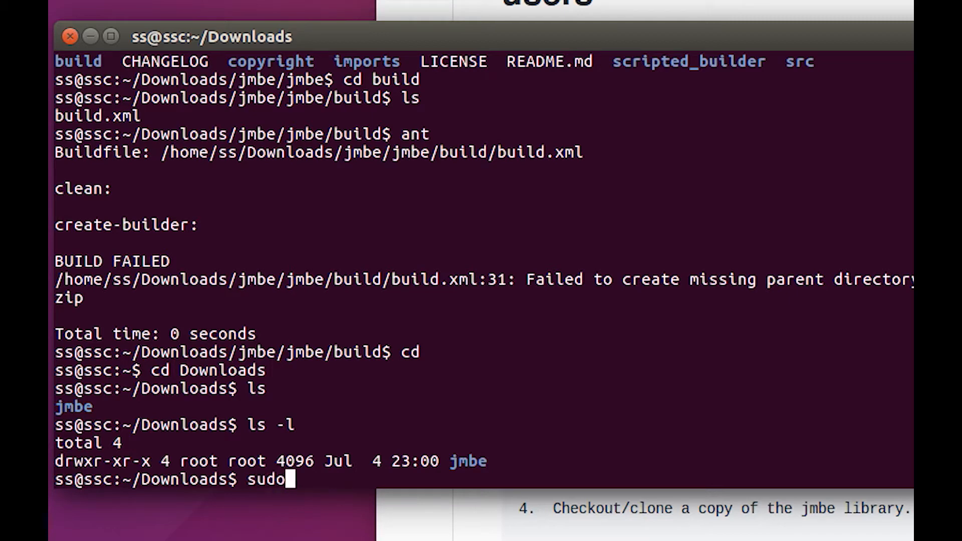
{"action": "type", "text": "ch"}
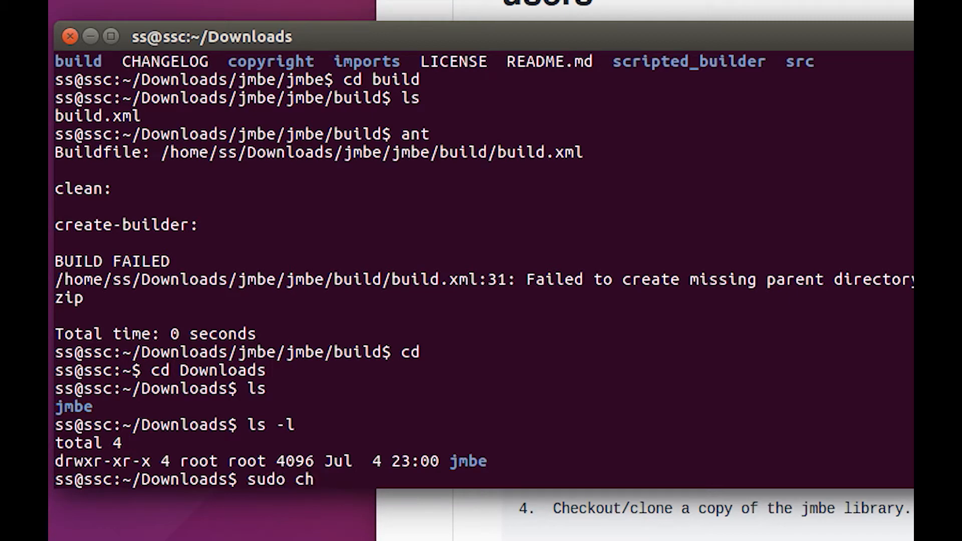
{"action": "type", "text": "mod"}
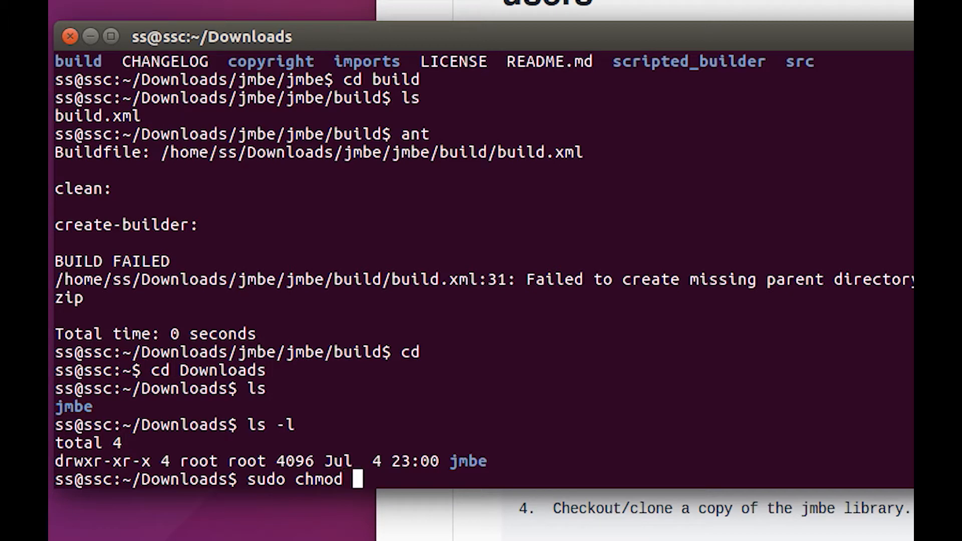
{"action": "type", "text": "-R"}
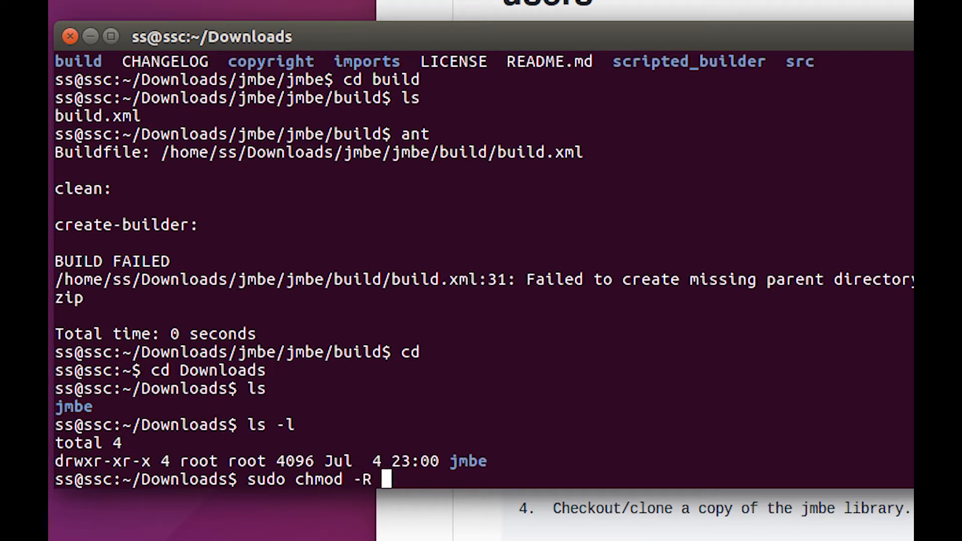
{"action": "type", "text": "777"}
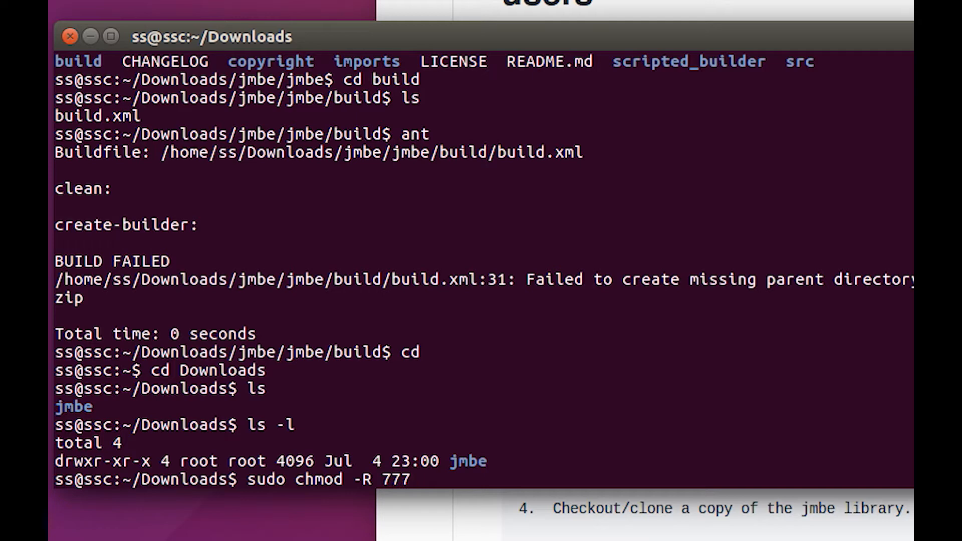
{"action": "type", "text": "jmbe"}
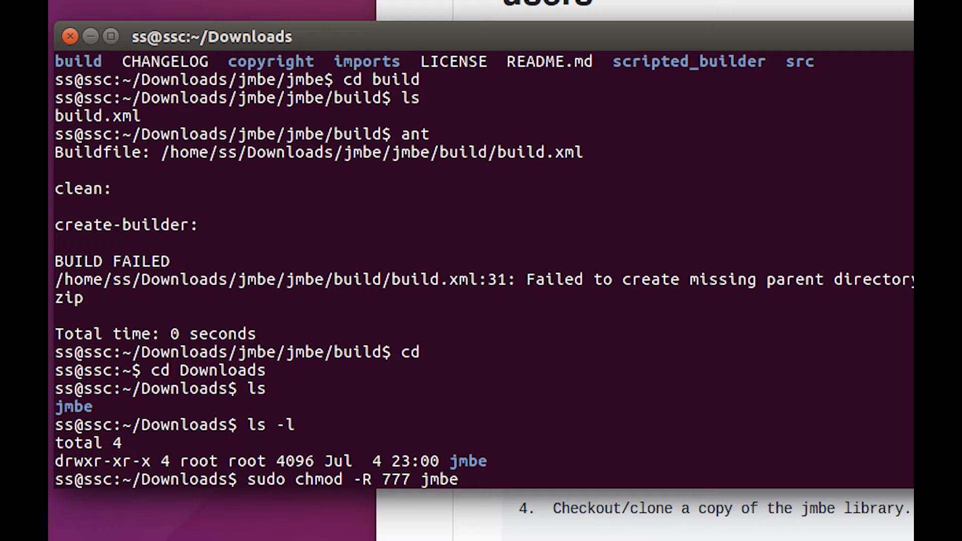
{"action": "key", "text": "Return"}
{"action": "type", "text": "ls"}
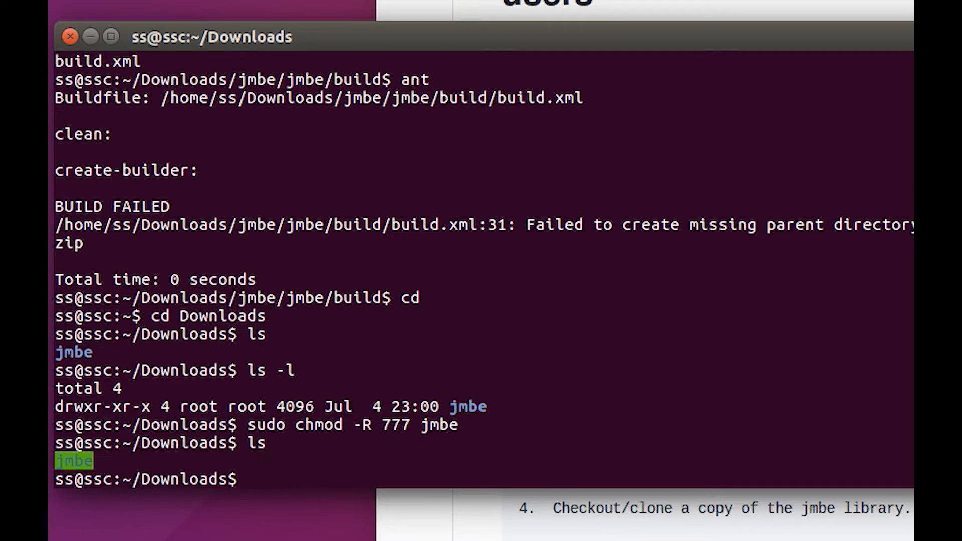
Descend back through jmbe/jmbe into the build folder and list it, showing build.xml
{"action": "type", "text": "cd jmbe"}
{"action": "type", "text": "ls"}
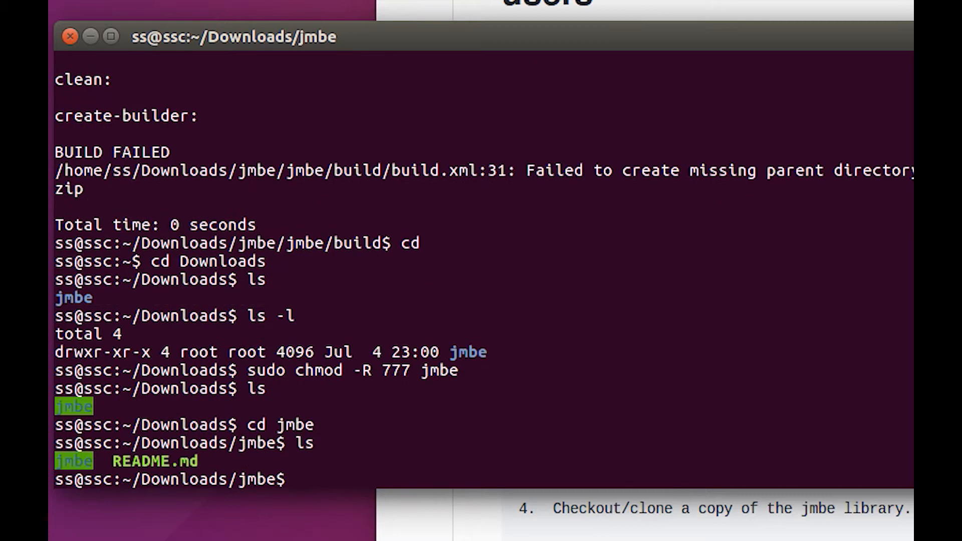
{"action": "type", "text": "cd"}
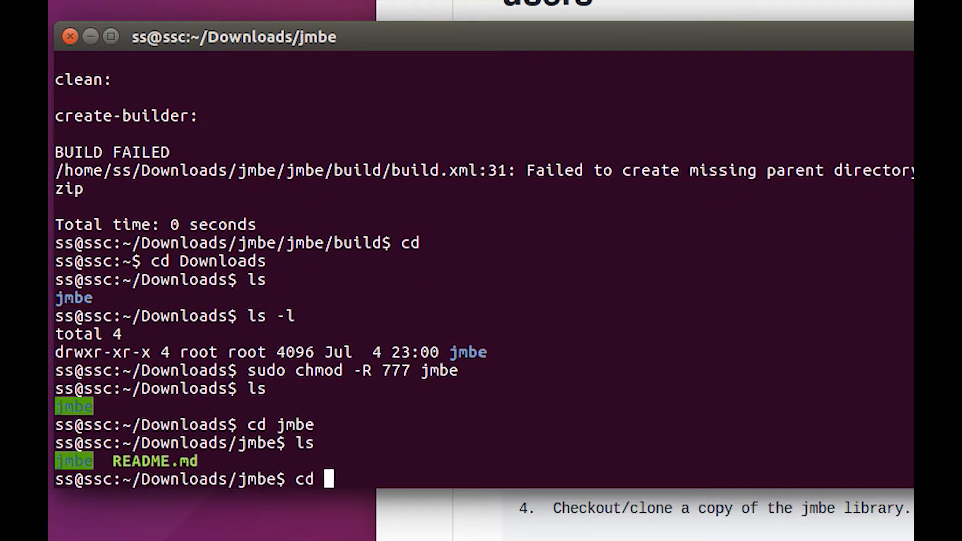
{"action": "type", "text": "jm"}
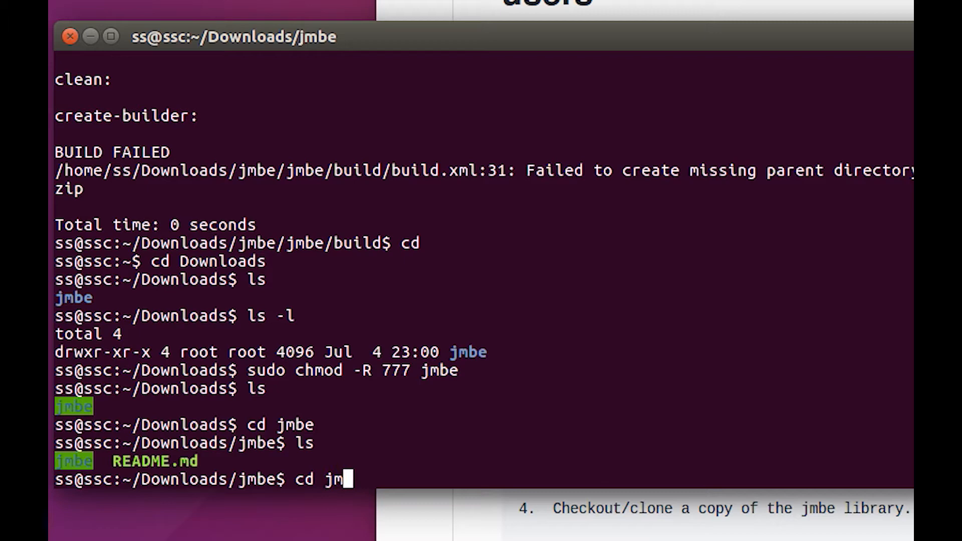
{"action": "key", "text": "Return"}
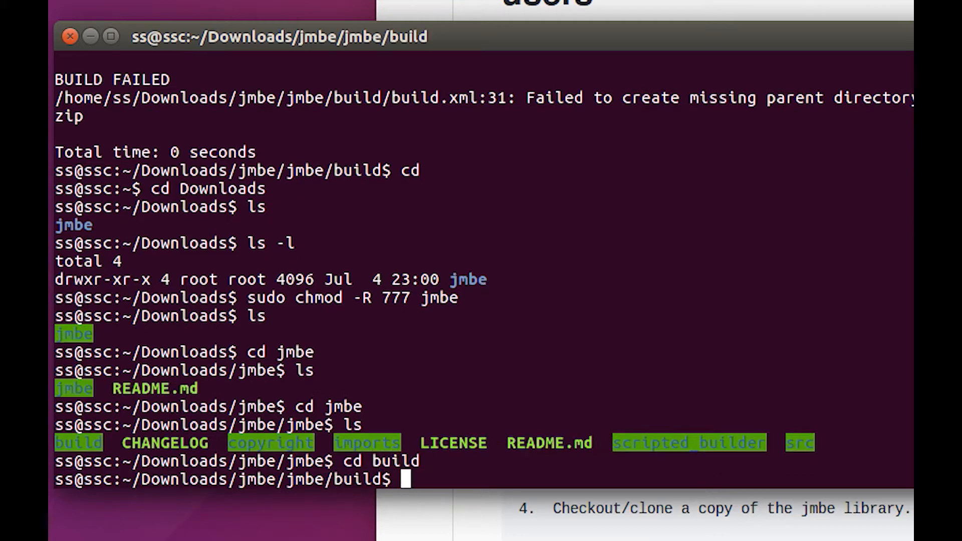
{"action": "type", "text": "ls"}
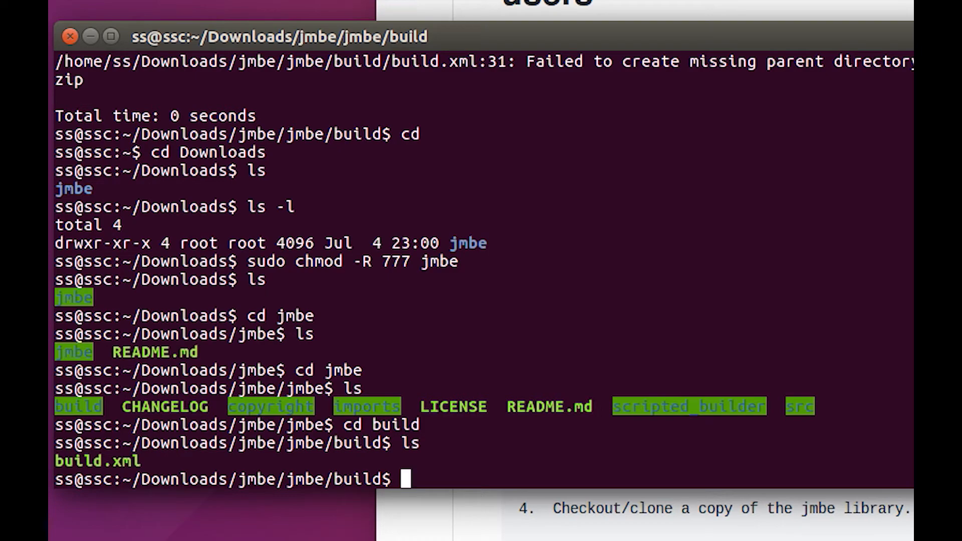
Run ant again so the build succeeds and produces jmbe-0.3.3.jar in the library folder
{"action": "type", "text": "ant"}
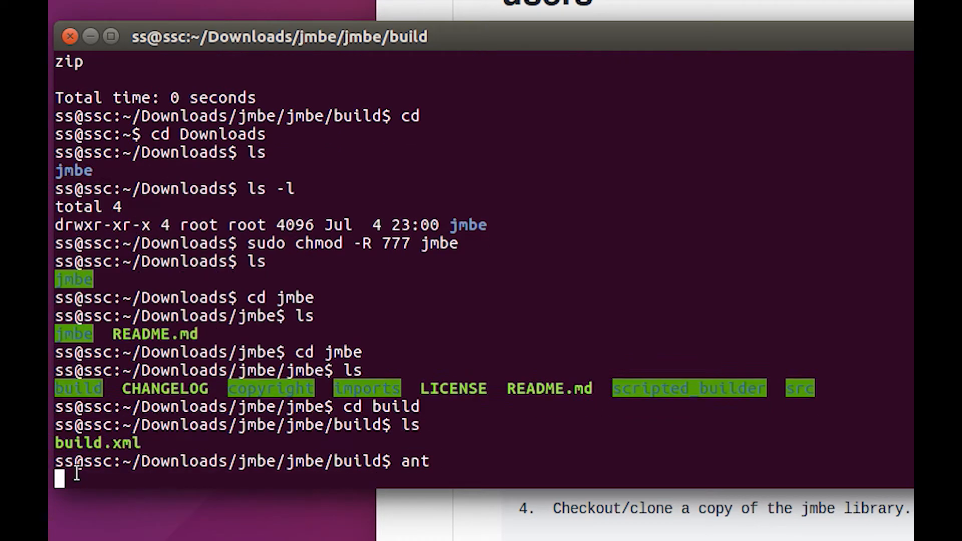
{"action": "key", "text": "Return"}
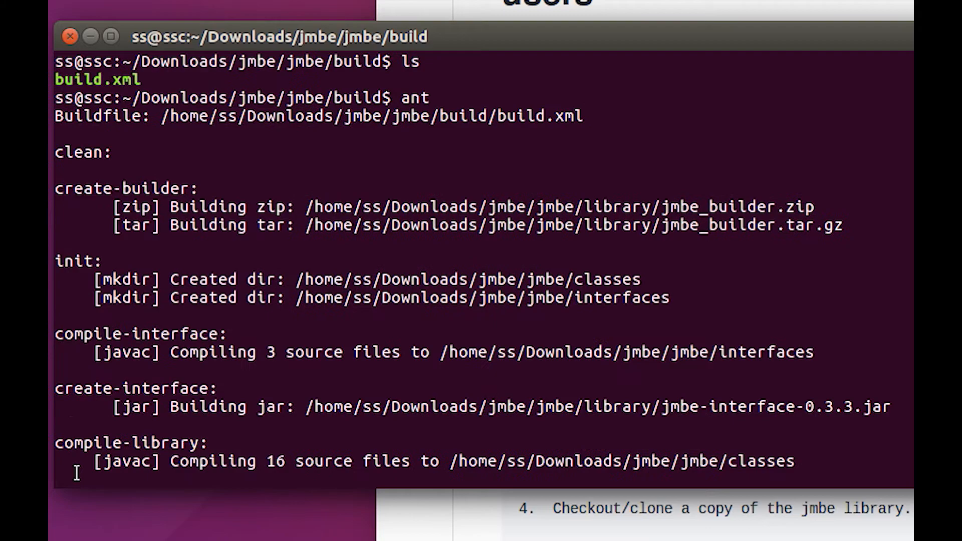
{"action": "scroll", "scroll_direction": "down", "scroll_amount": 3}
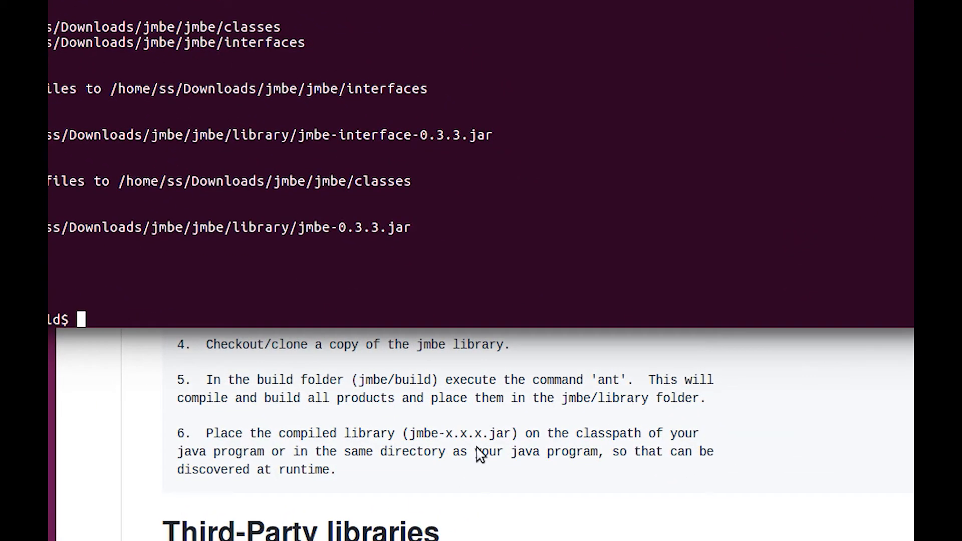
{"action": "mouse_move", "coordinate": [469, 460]}
{"action": "type", "text": "ls"}
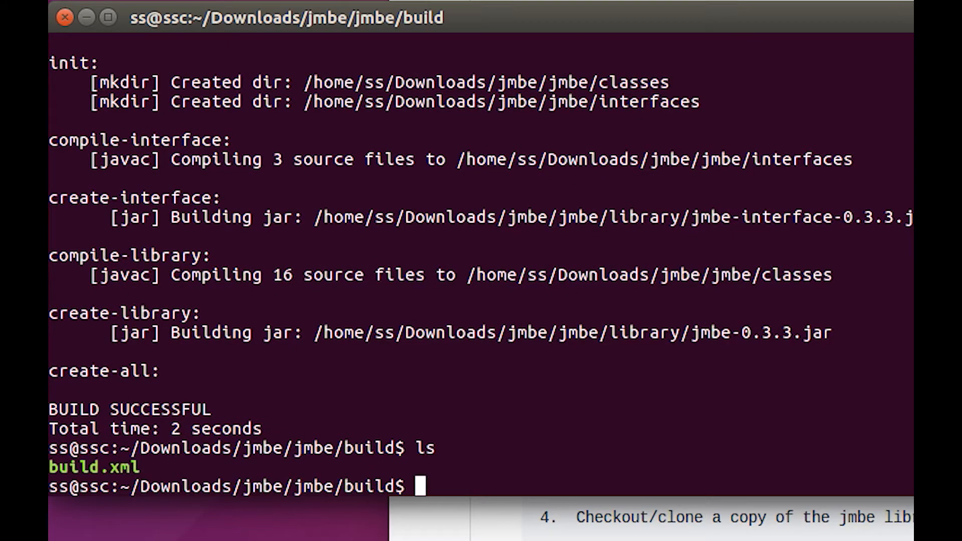
Climb out of the build folder back up to Downloads and list its contents
{"action": "type", "text": "cd .."}
{"action": "type", "text": "ls"}
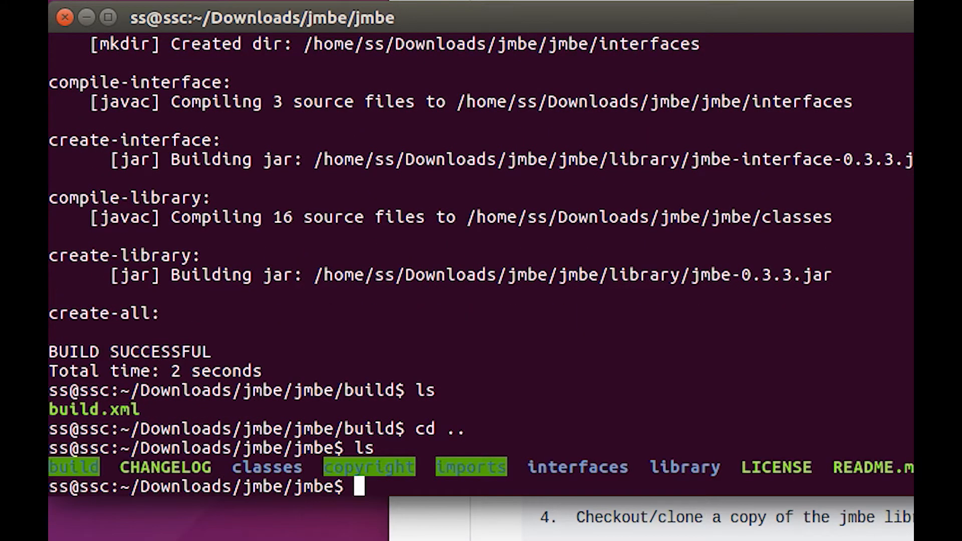
{"action": "type", "text": "cd"}
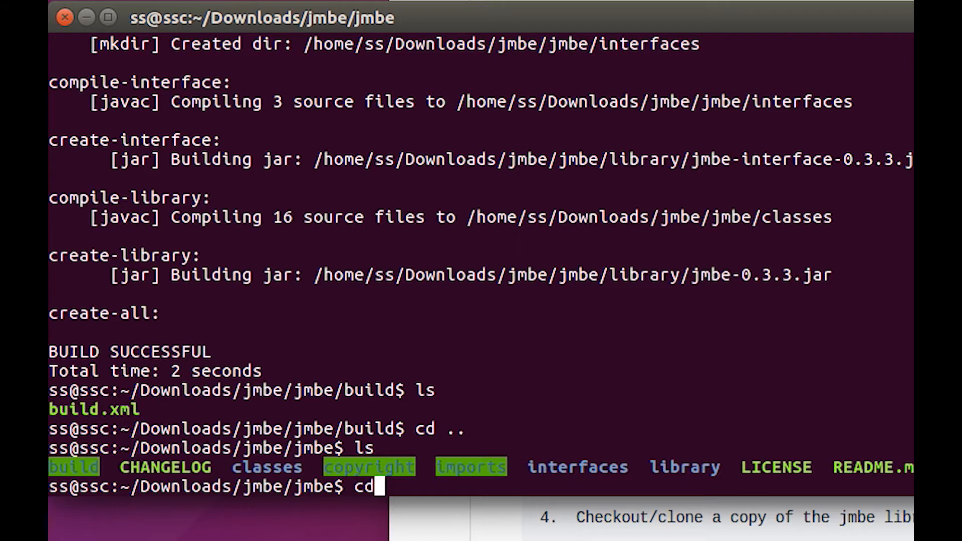
{"action": "key", "text": "Return"}
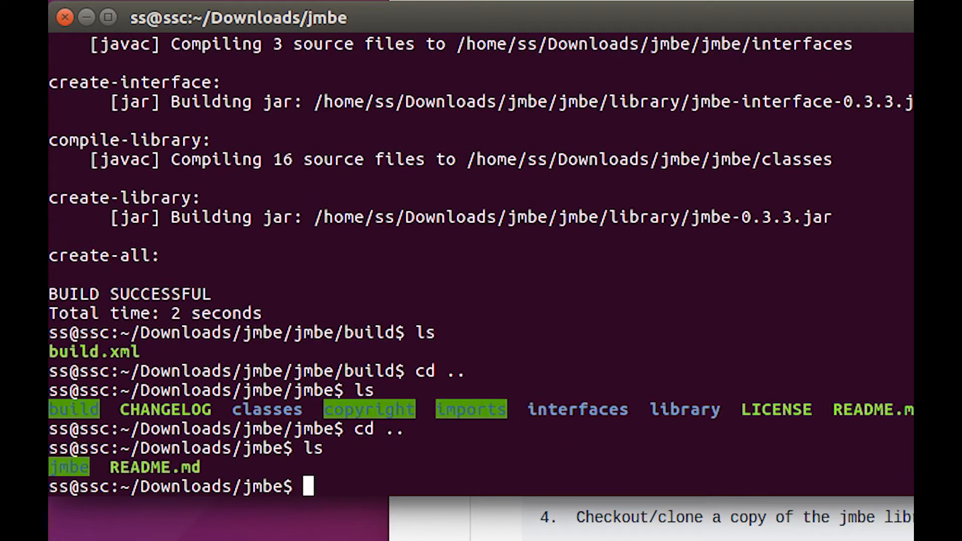
{"action": "type", "text": "cd .."}
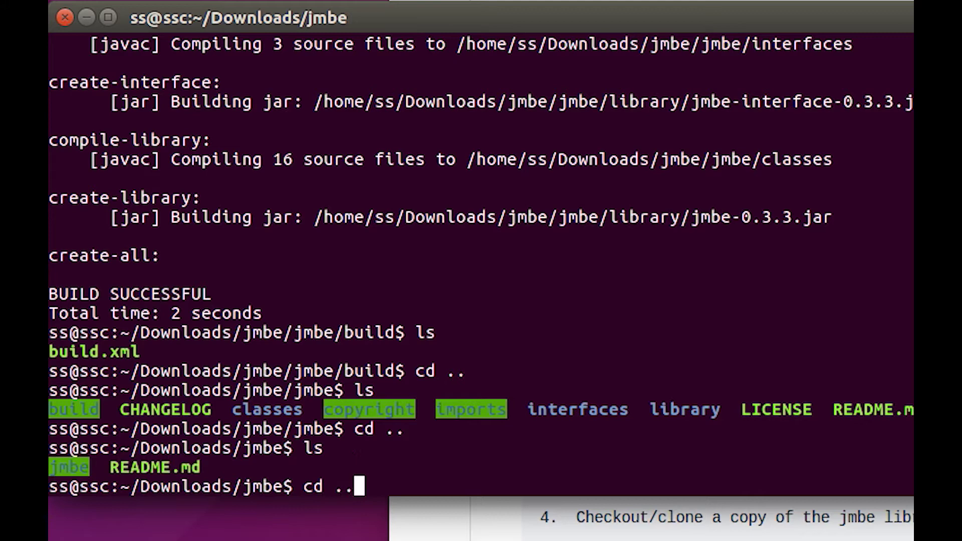
{"action": "key", "text": "Return"}
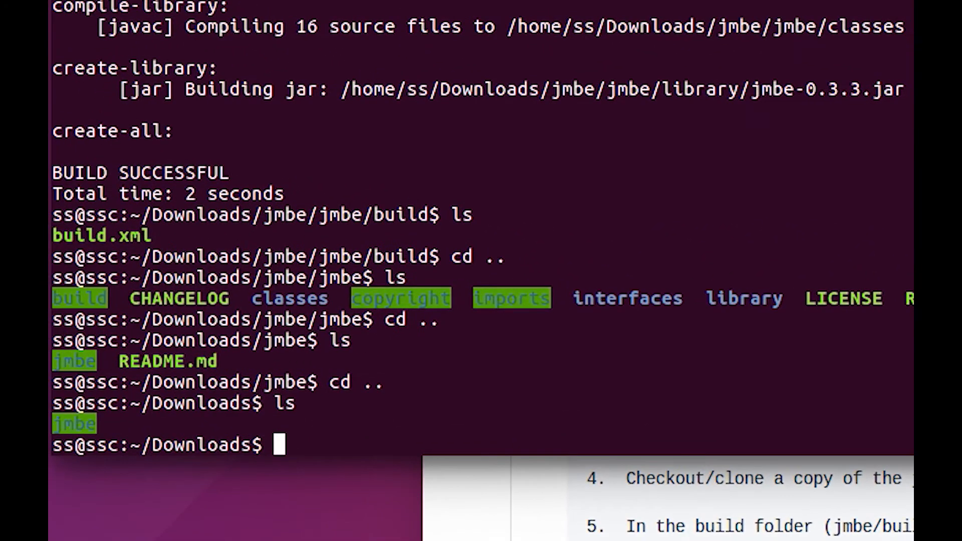
{"action": "type", "text": "ls"}
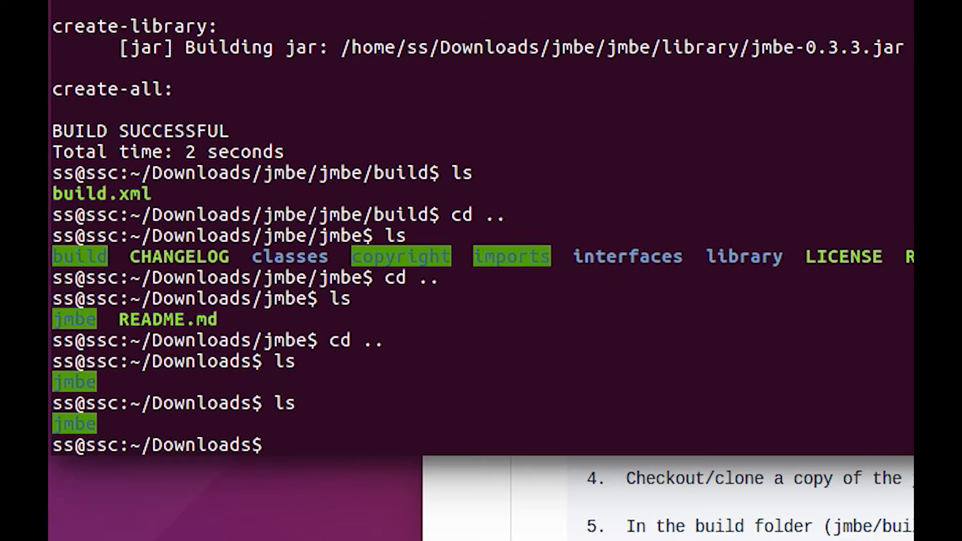
Go back into jmbe/jmbe and start a cd into the library folder
{"action": "type", "text": "cd jmbe"}
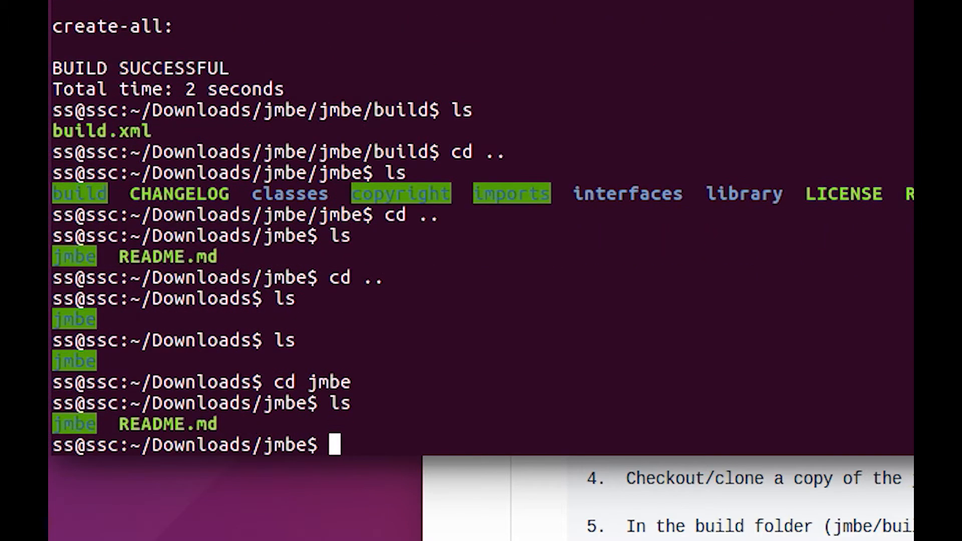
{"action": "type", "text": "cd li"}
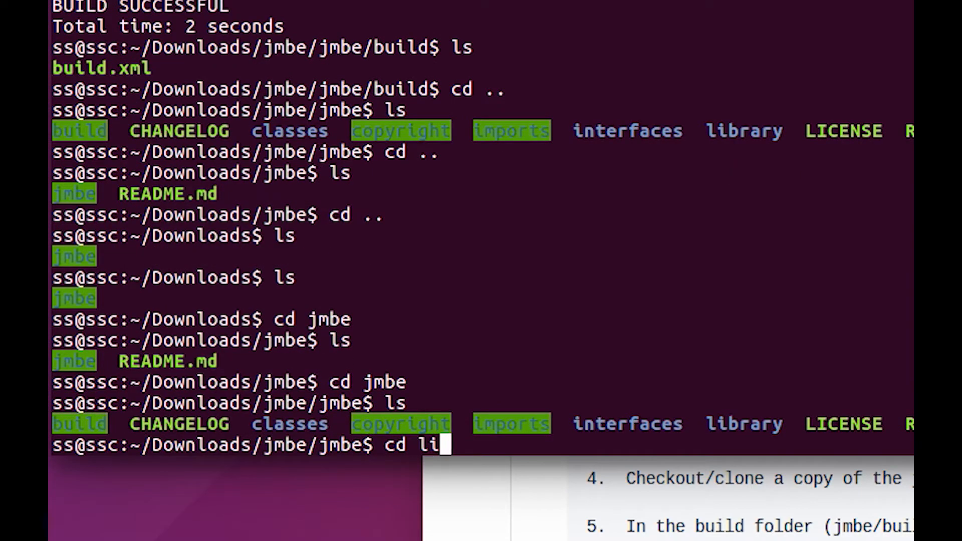
{"action": "type", "text": "brary"}
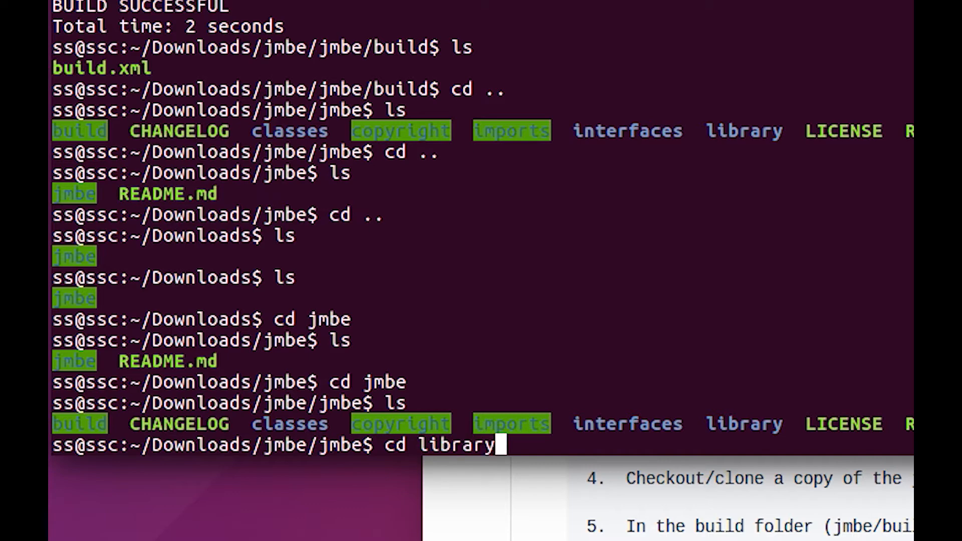
Enter the library folder and list the built jars, including jmbe-0.3.3.jar
{"action": "key", "text": "Return"}
{"action": "type", "text": "ls"}
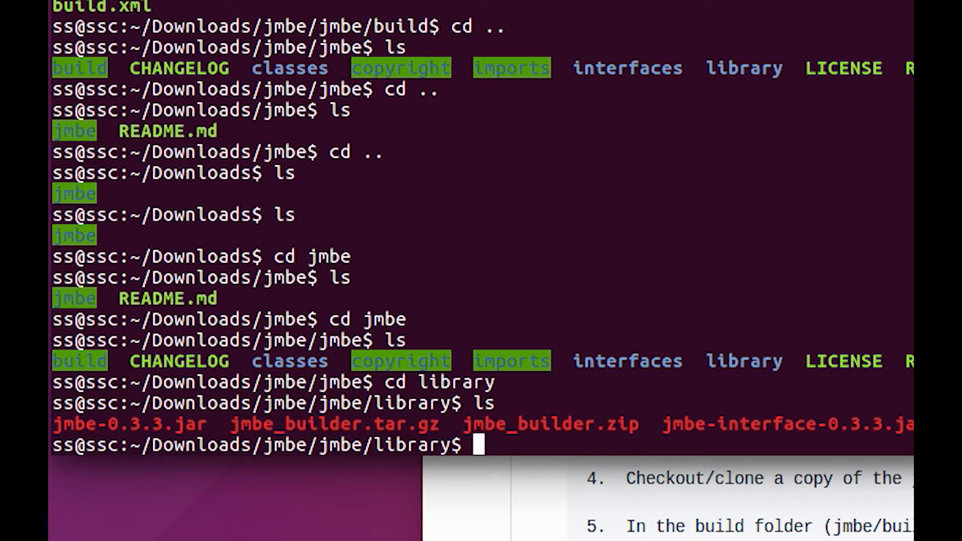
{"action": "mouse_move", "coordinate": [205, 424]}
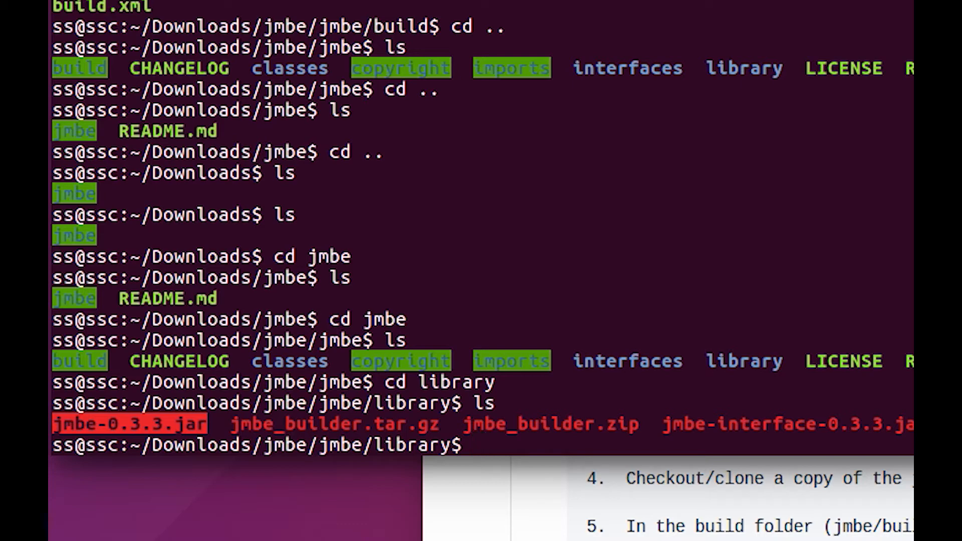
{"action": "mouse_move", "coordinate": [555, 431]}
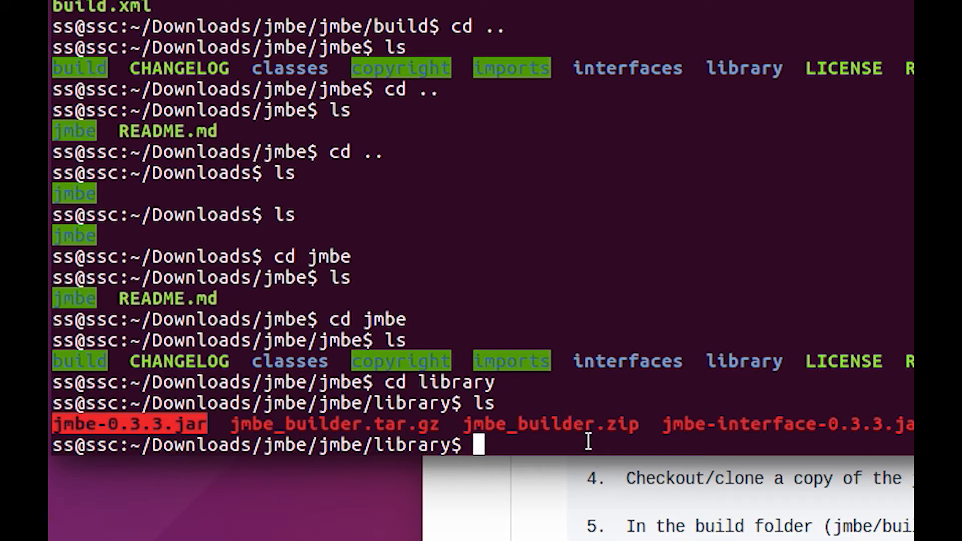
Run sudo cp to copy jmbe-0.3.3.jar into /home/ss/sdrtrunk, then copy that path
{"action": "type", "text": "sudo"}
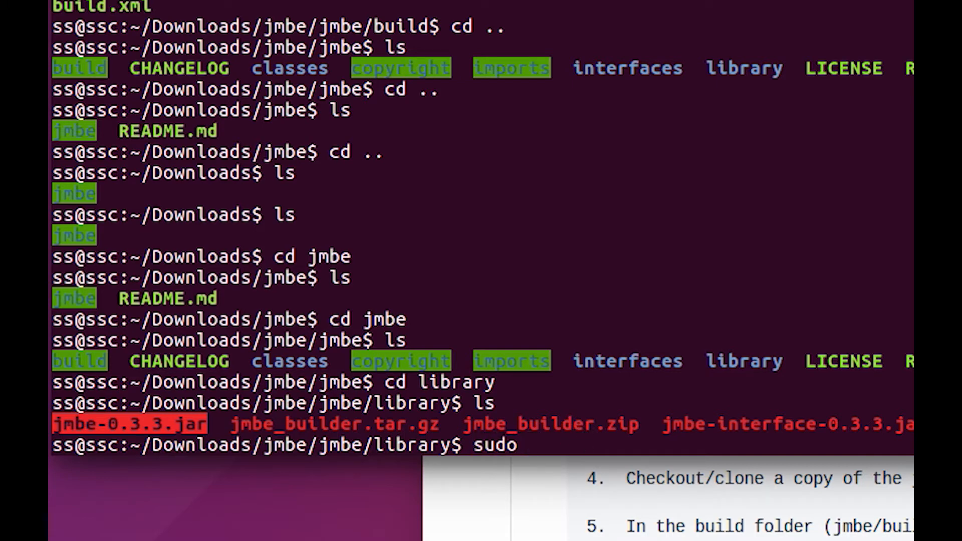
{"action": "type", "text": "cp"}
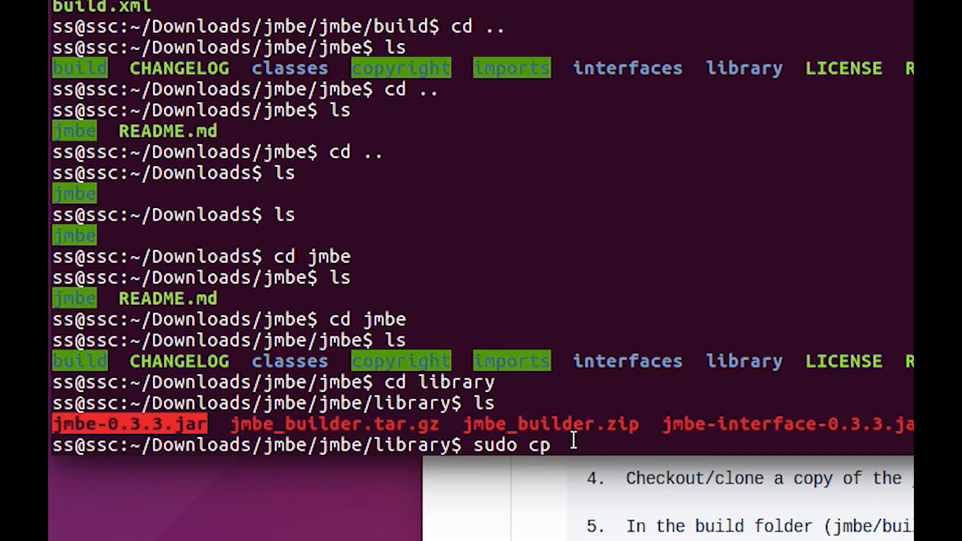
{"action": "right_click", "coordinate": [564, 445]}
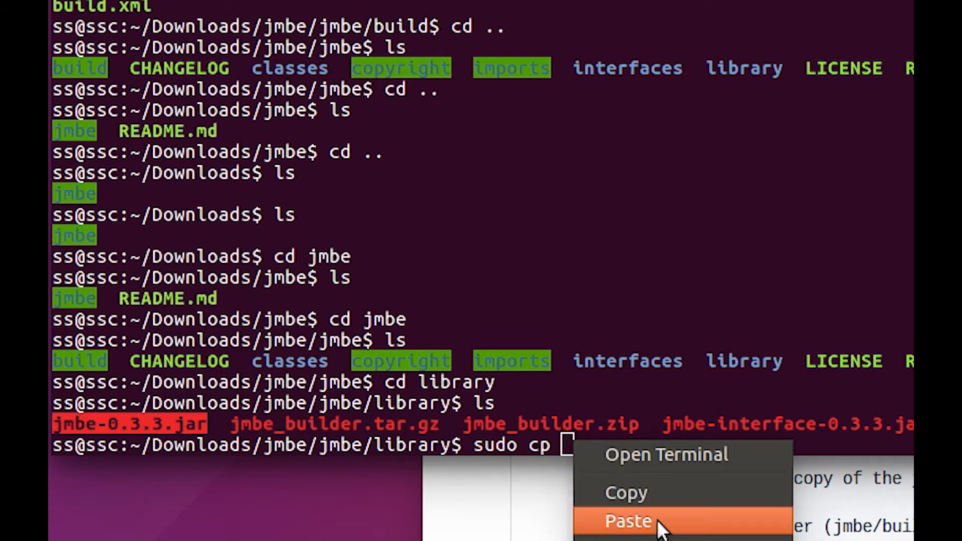
{"action": "left_click", "coordinate": [628, 522]}
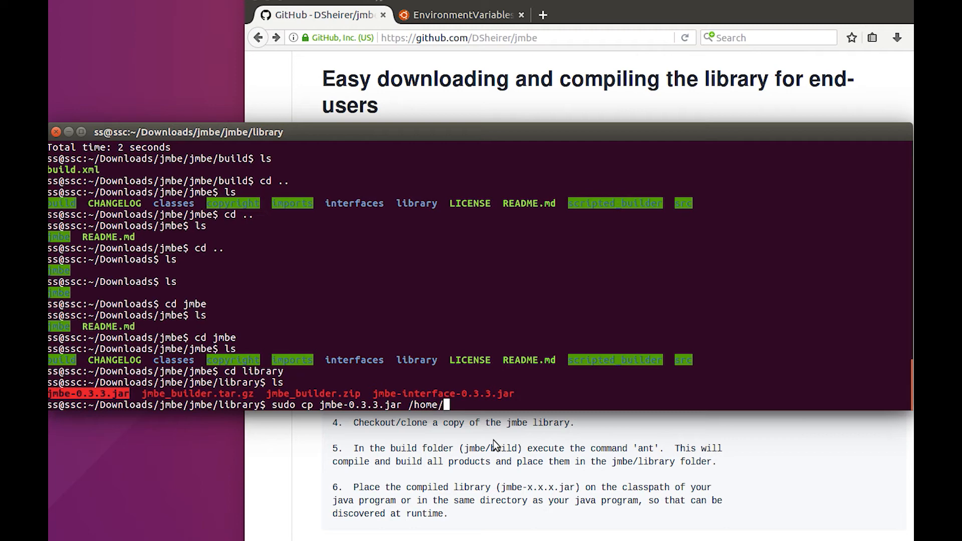
{"action": "type", "text": "ss/s"}
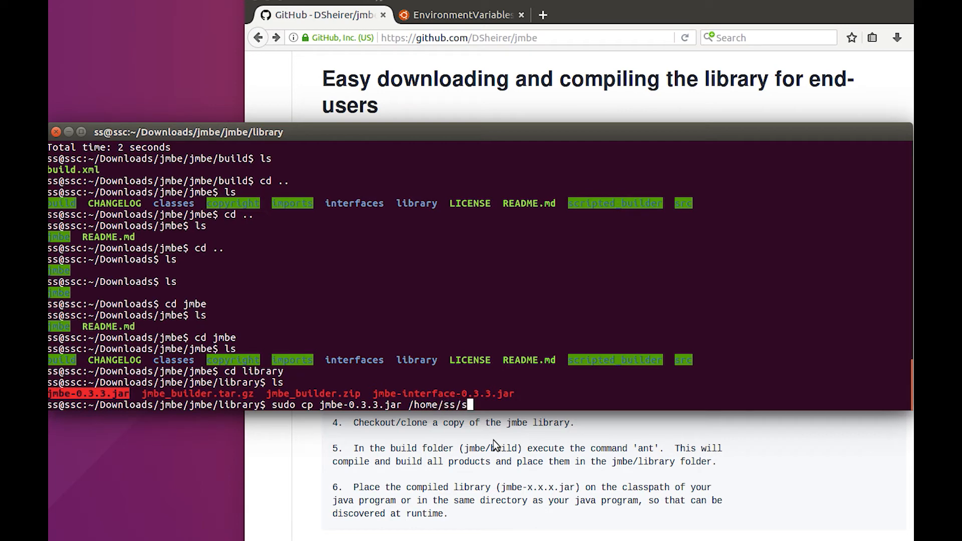
{"action": "type", "text": "drtrunk"}
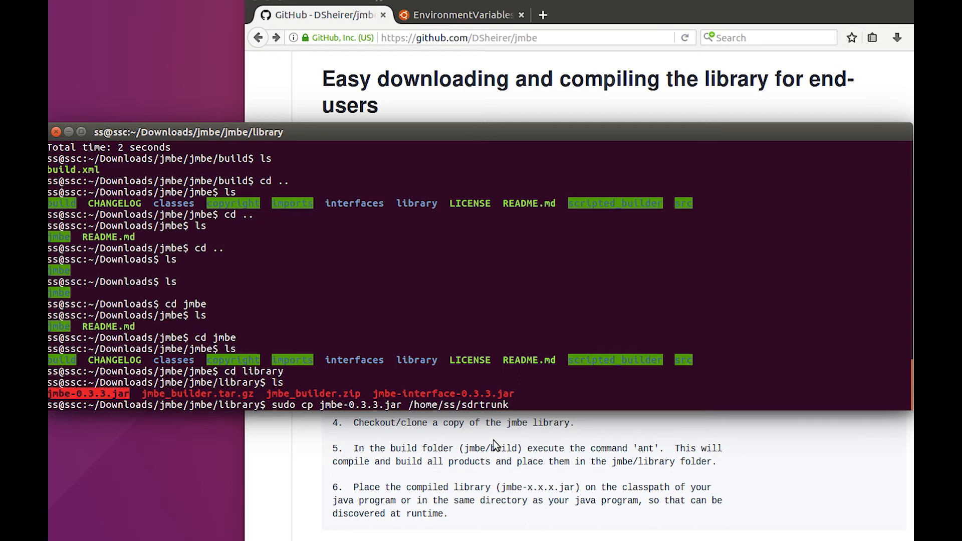
{"action": "key", "text": "Return"}
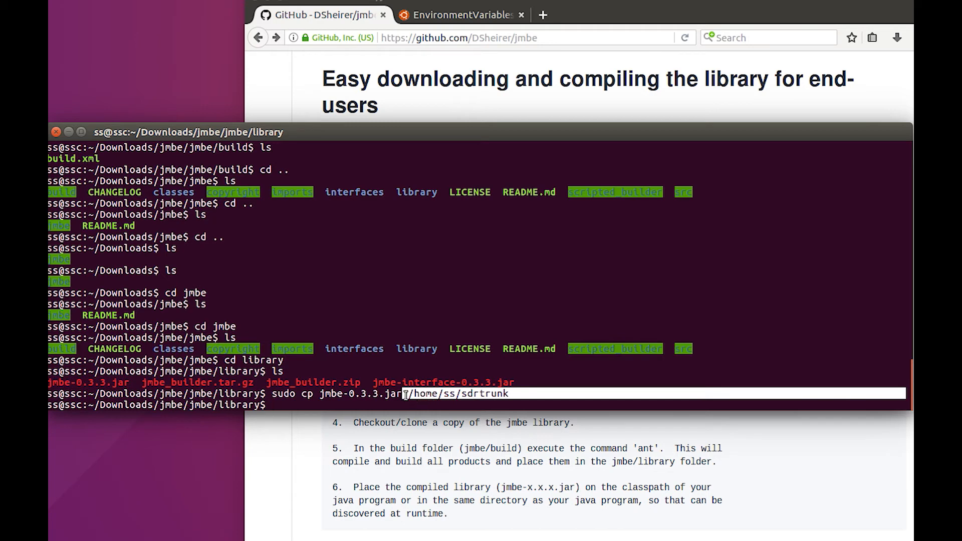
{"action": "key", "text": "Return"}
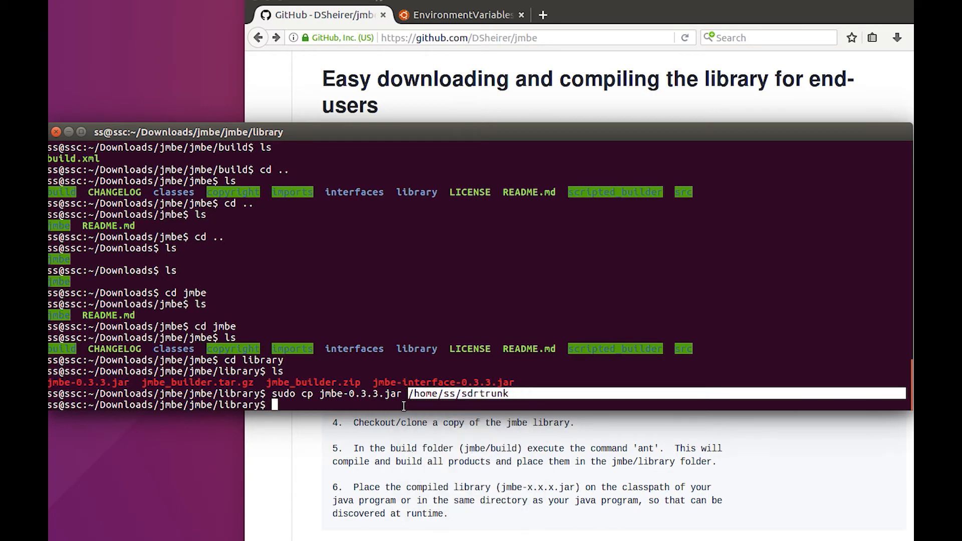
Paste the /home/ss/sdrtrunk path after cd to move into that folder
{"action": "right_click", "coordinate": [405, 405]}
{"action": "type", "text": "cd /home/ss/sdrtrunk"}
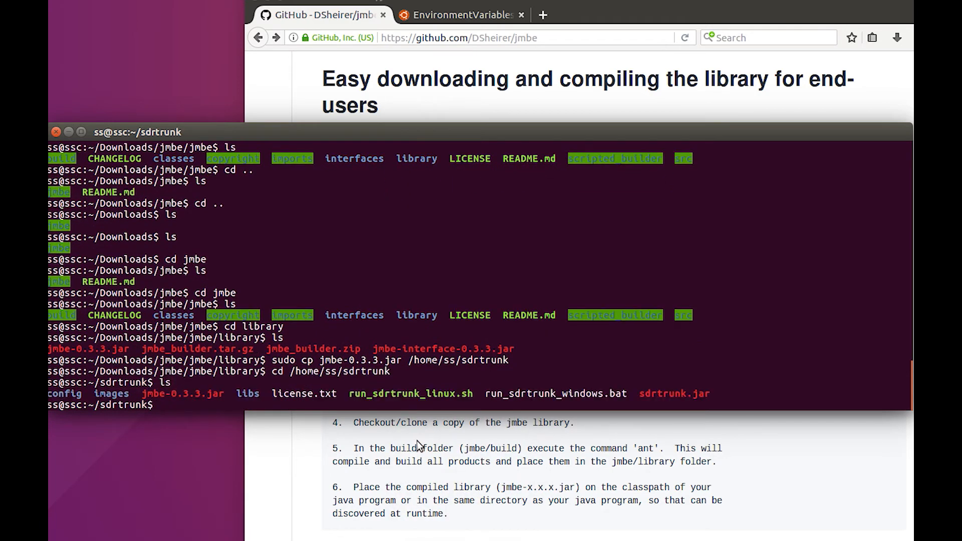
{"action": "mouse_move", "coordinate": [258, 445]}
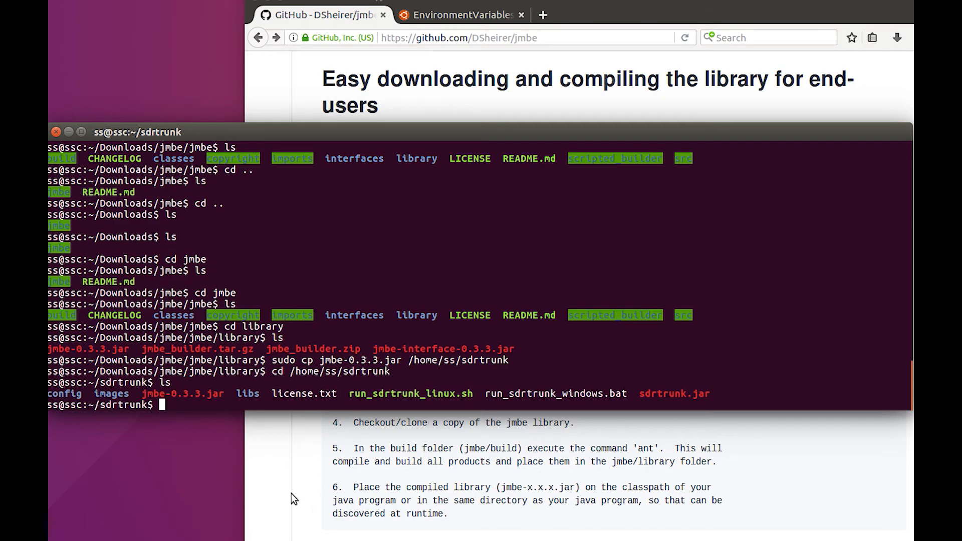
{"action": "scroll", "scroll_direction": "down", "scroll_amount": 3}
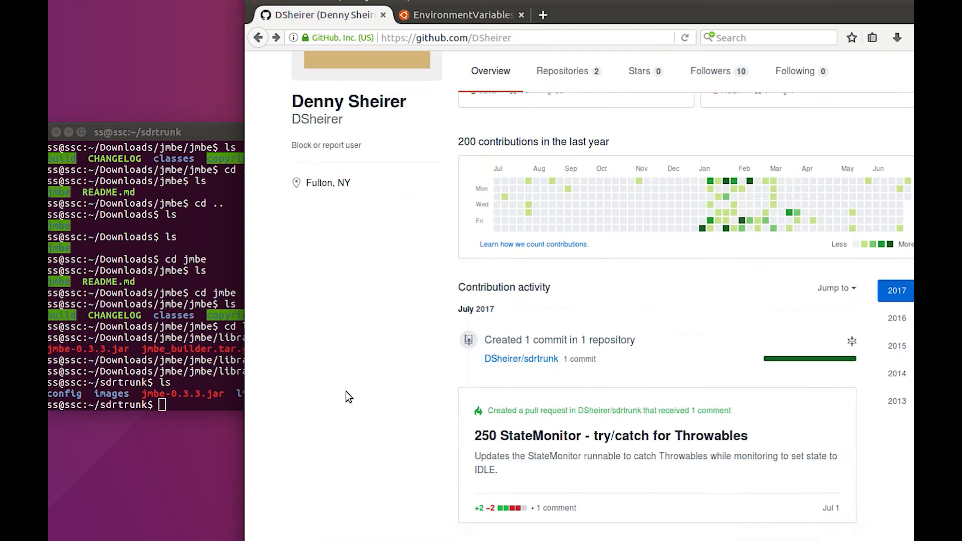
{"action": "scroll", "scroll_direction": "up", "scroll_amount": 3}
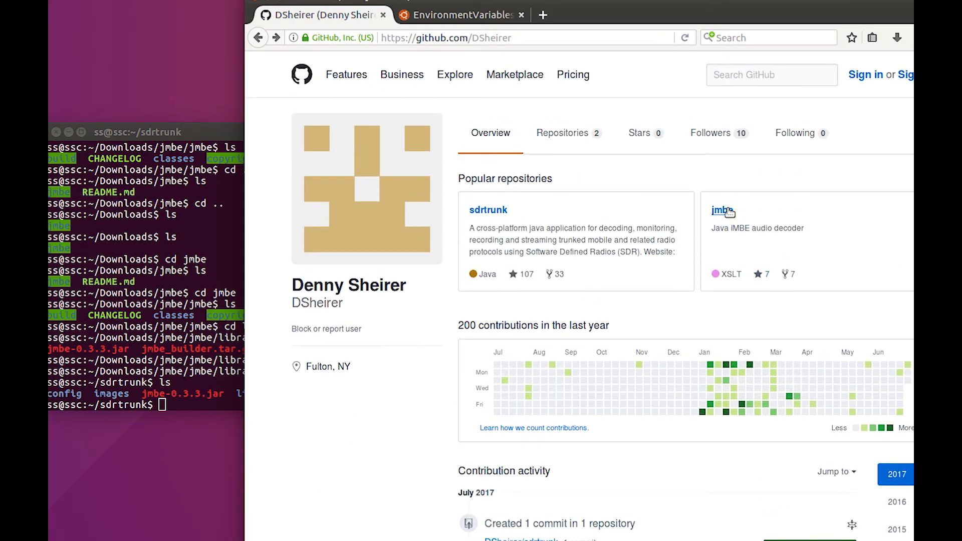
{"action": "left_click", "coordinate": [722, 209]}
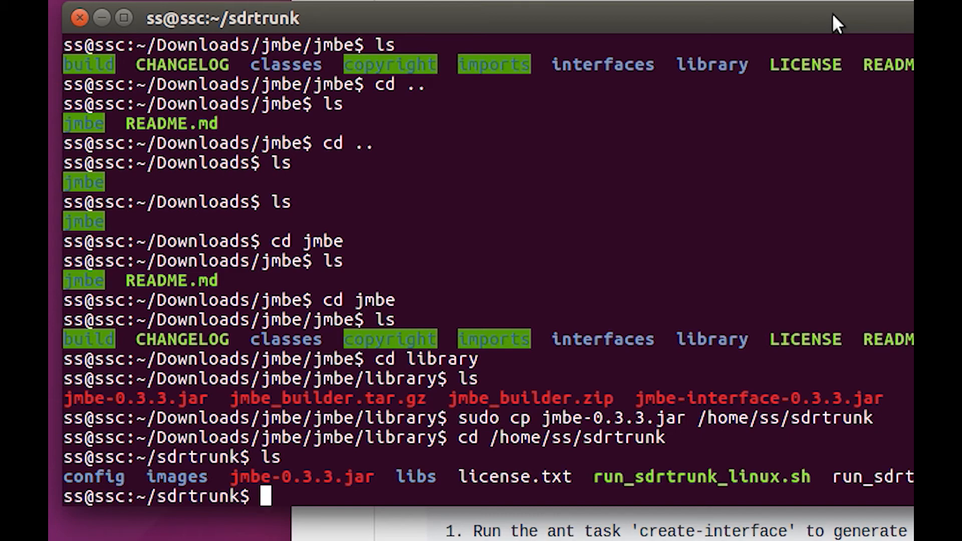
Change directory into the Downloads folder
{"action": "type", "text": "cd"}
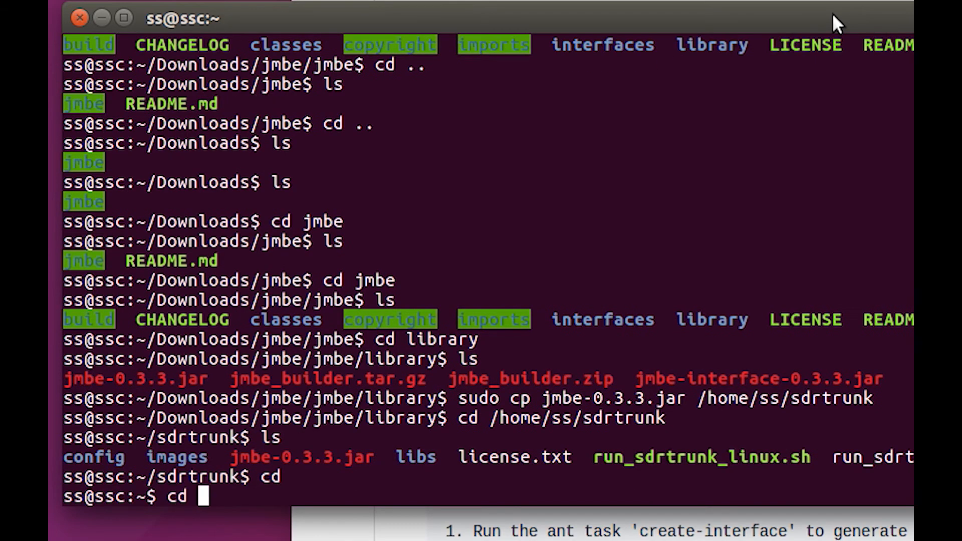
{"action": "type", "text": "Don"}
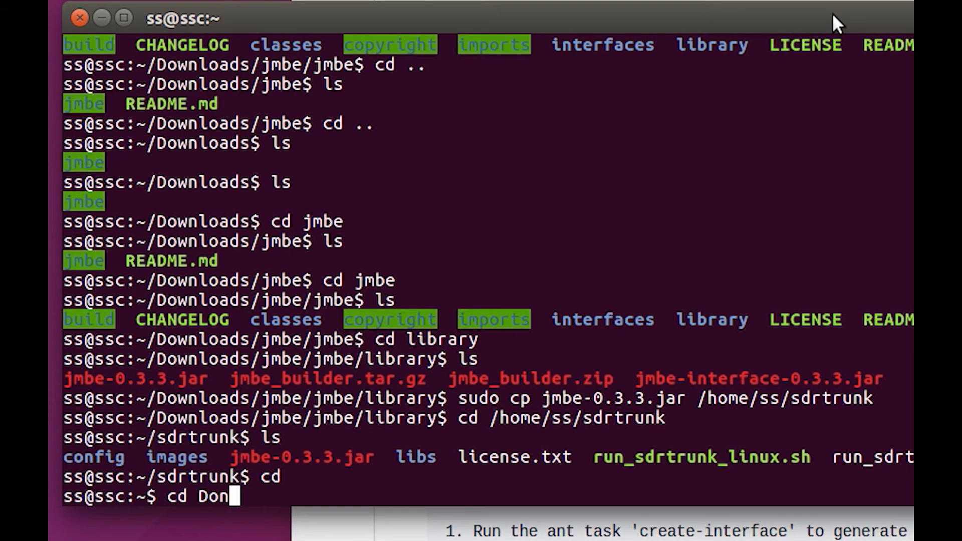
{"action": "key", "text": "Return"}
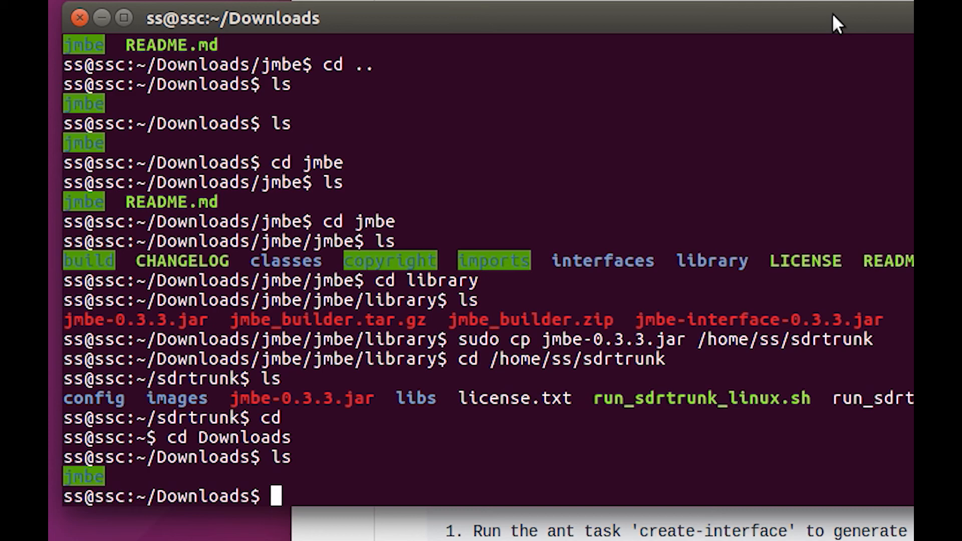
Compose a sudo chmod -R 755 command at the prompt without running it yet
{"action": "type", "text": "su"}
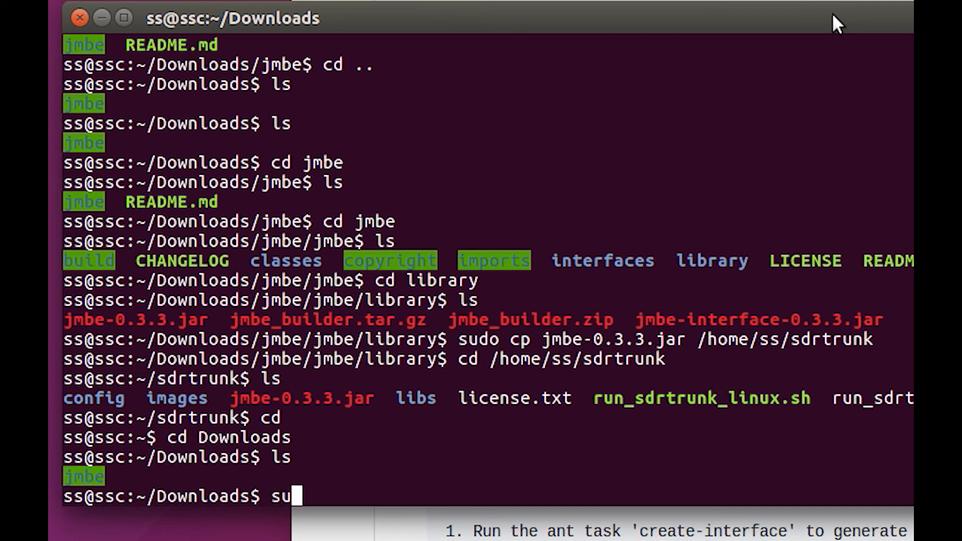
{"action": "type", "text": "d"}
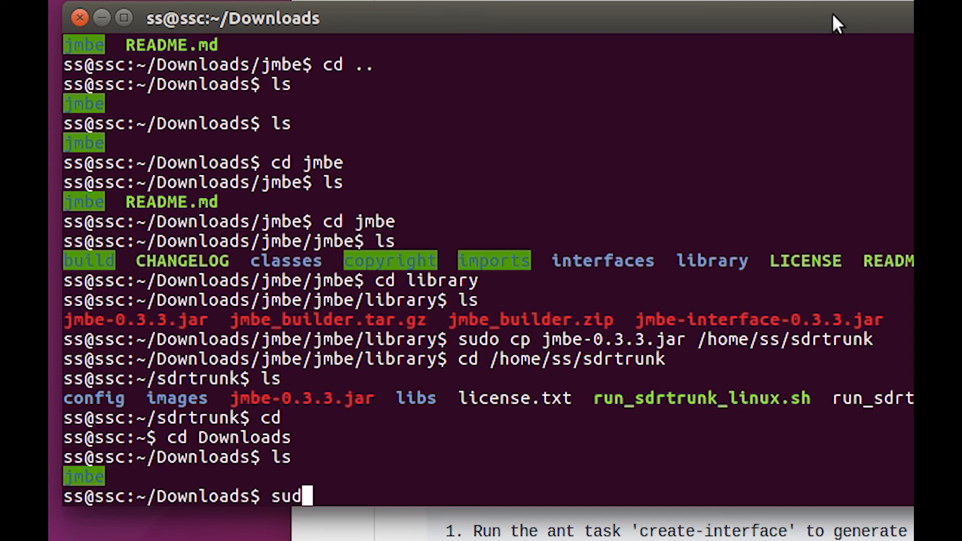
{"action": "type", "text": "o ch"}
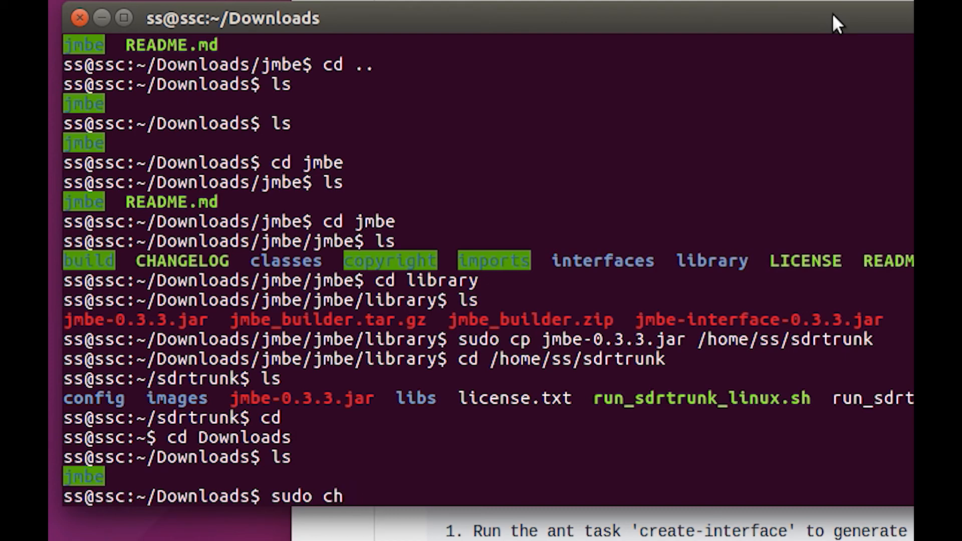
{"action": "type", "text": "mod"}
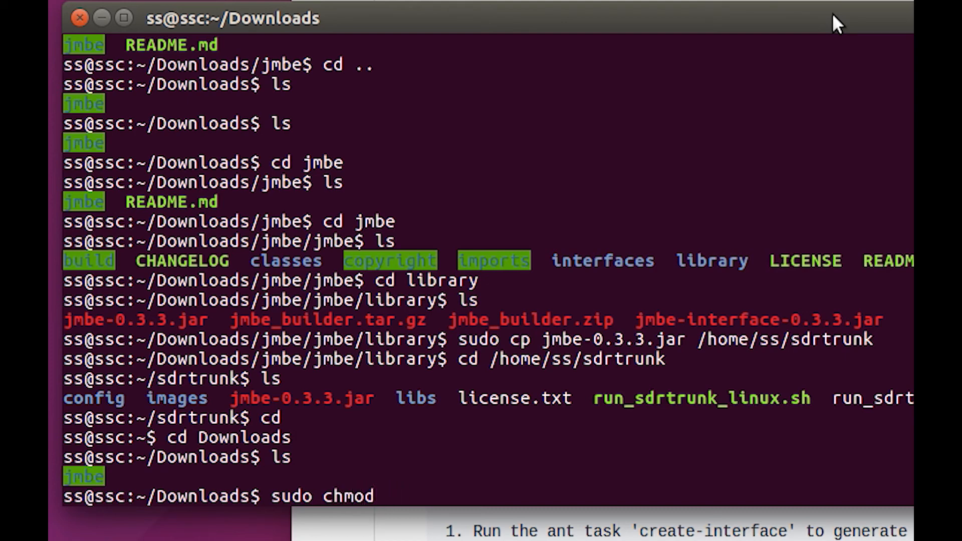
{"action": "type", "text": "-R 7"}
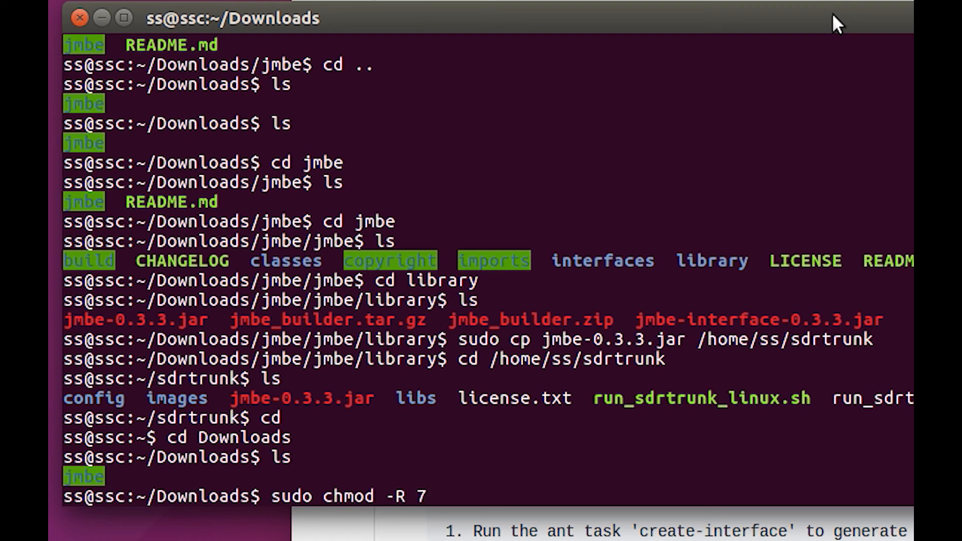
{"action": "type", "text": "55"}
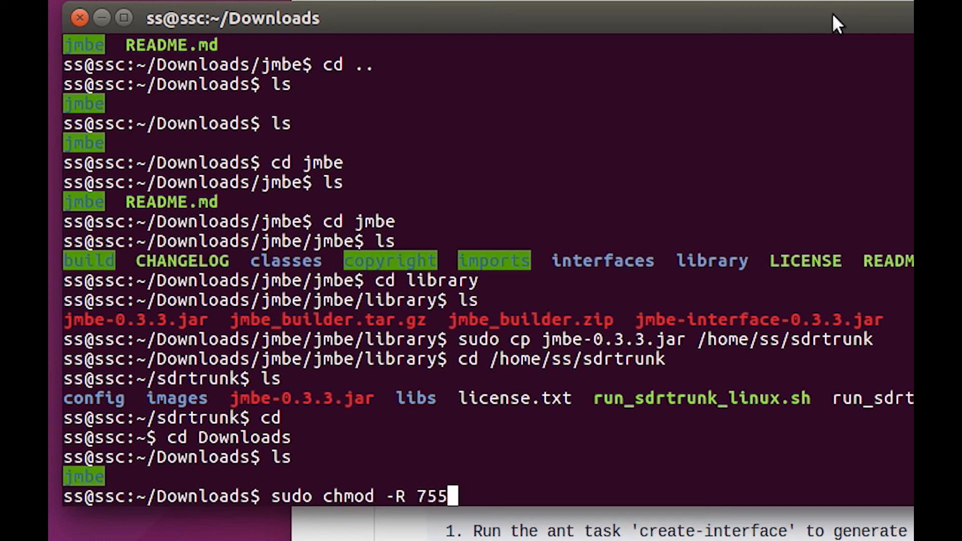